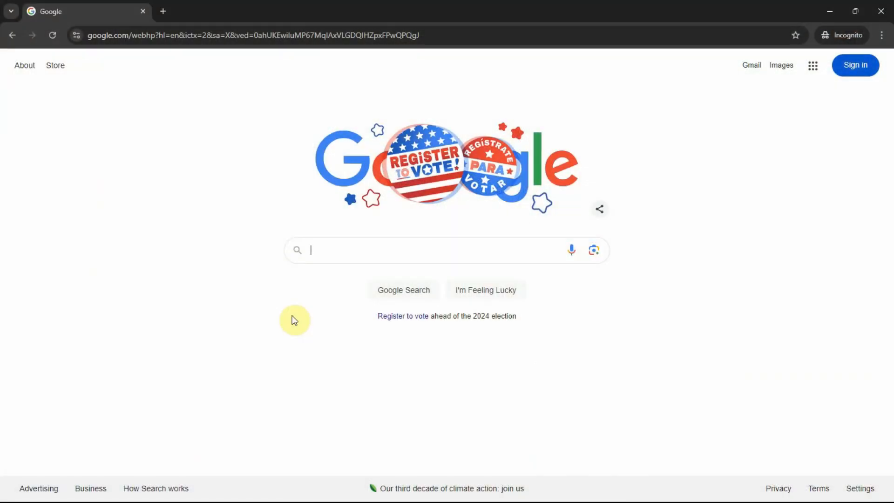
Search Google for 'quickbooks online accountant' and go to the QuickBooks Online Accountant result.
text(quickbooks online accountant)
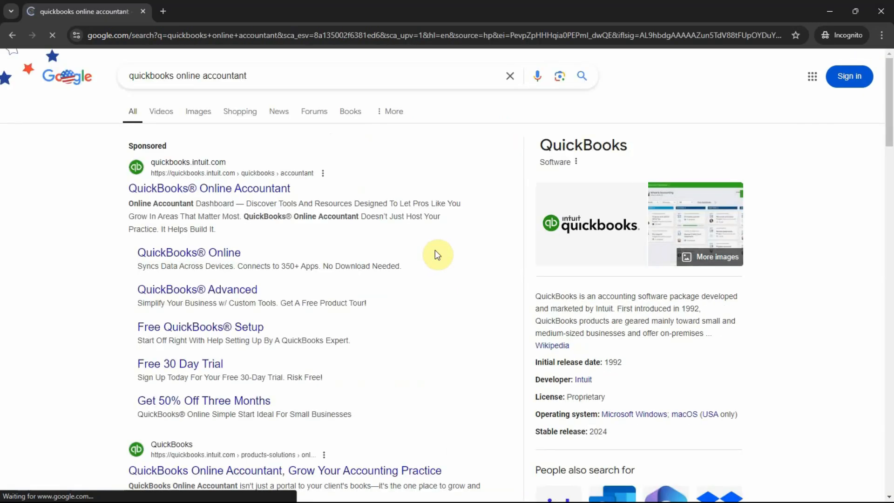
scroll(down, 3)
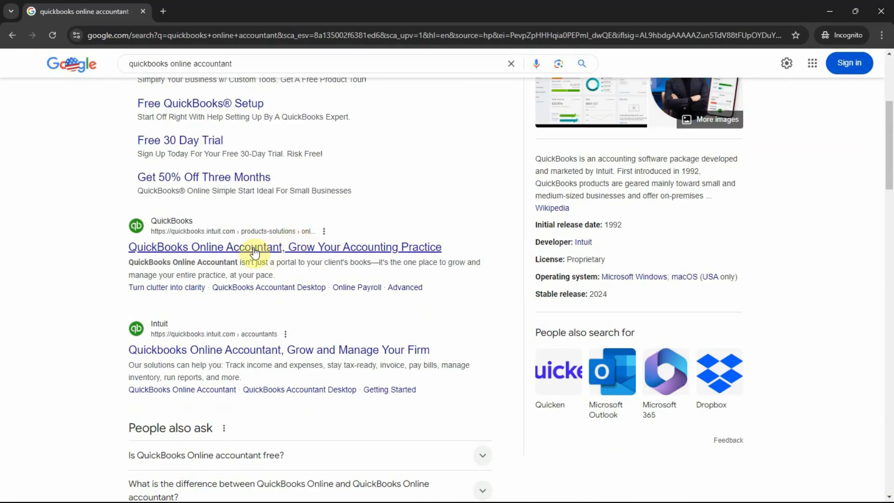
click(285, 247)
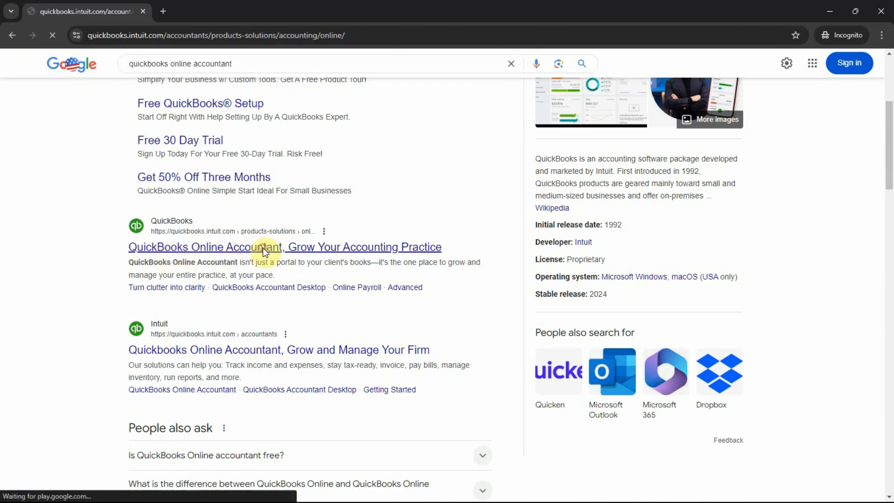
click(284, 246)
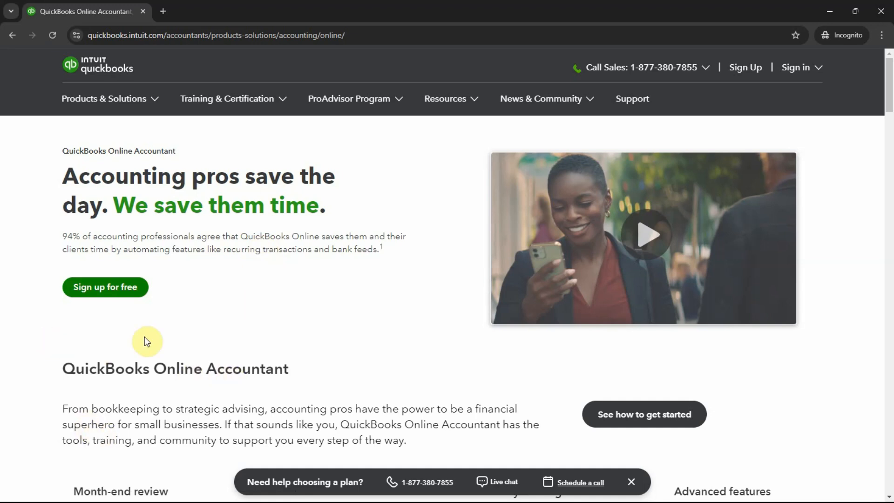
From Intuit's Sign in menu, choose QuickBooks Online Accountant to reach its sign-in page.
click(797, 67)
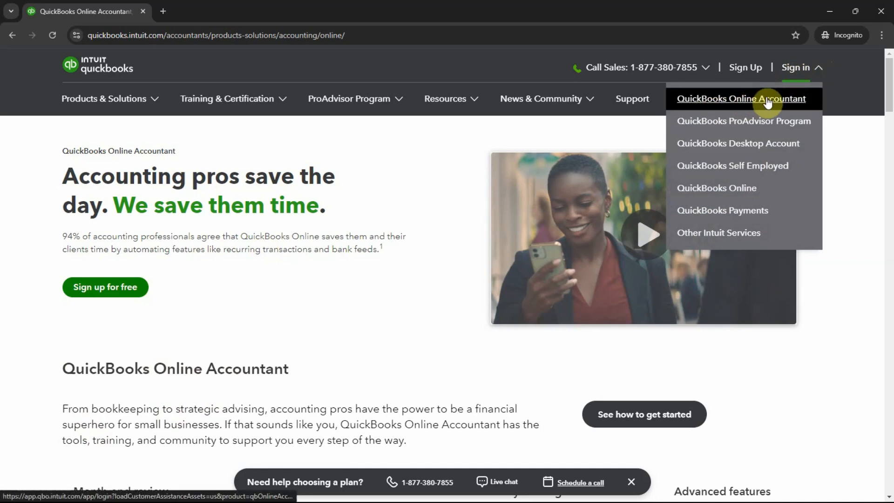
click(742, 98)
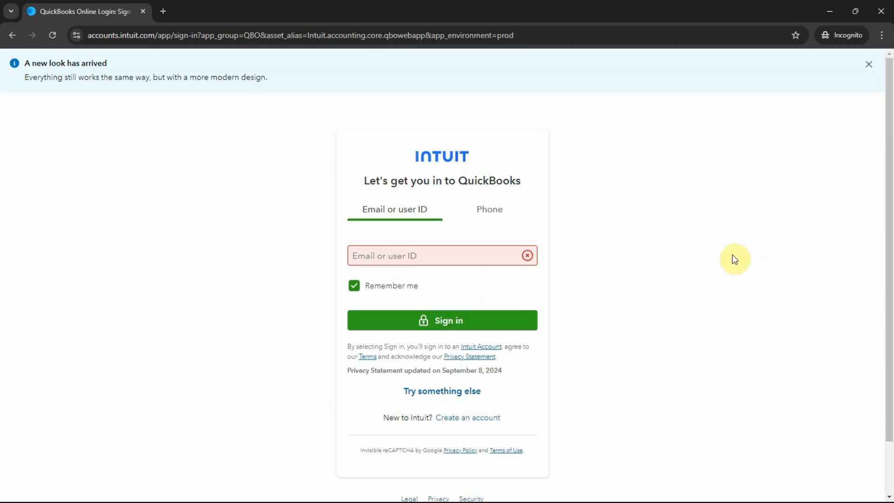
mouse_move(708, 224)
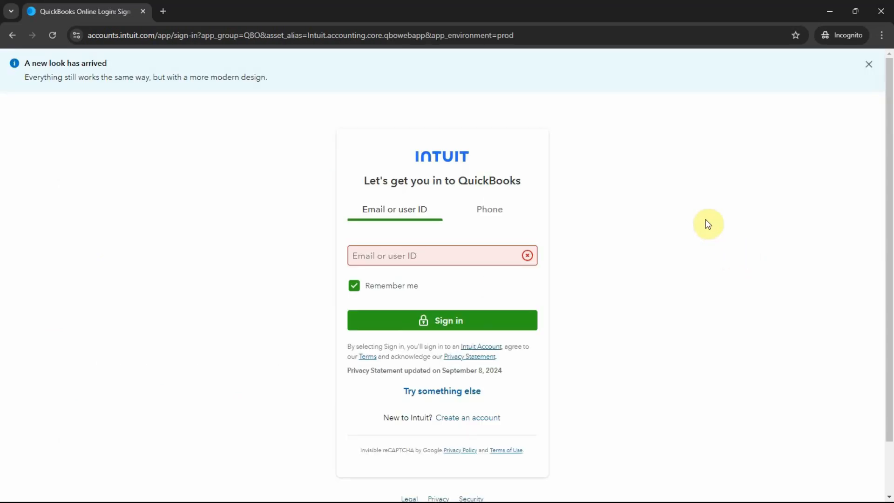
mouse_move(593, 279)
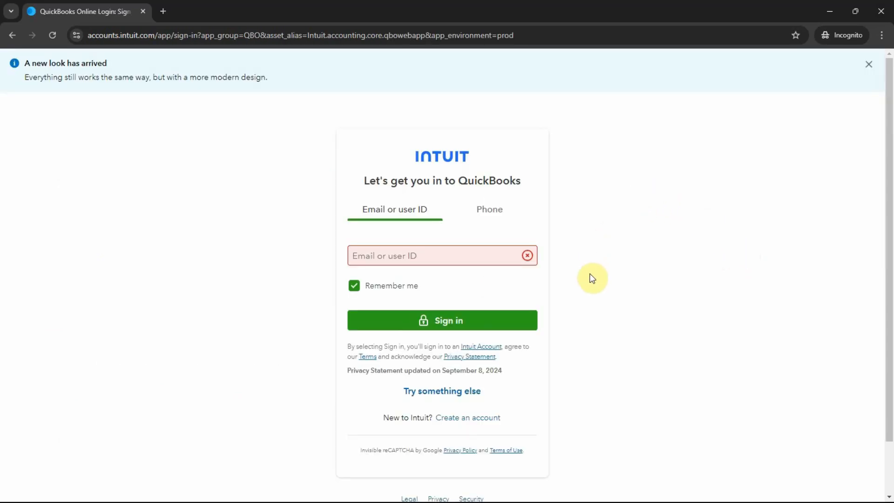
mouse_move(621, 305)
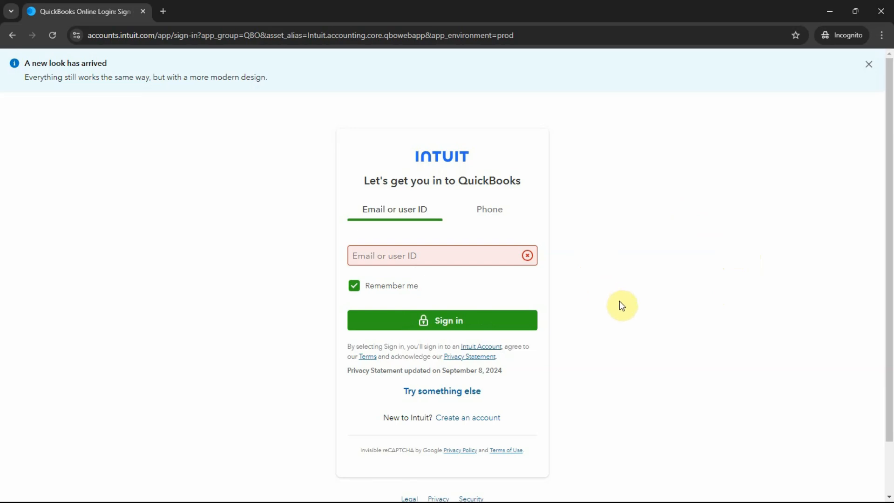
mouse_move(607, 285)
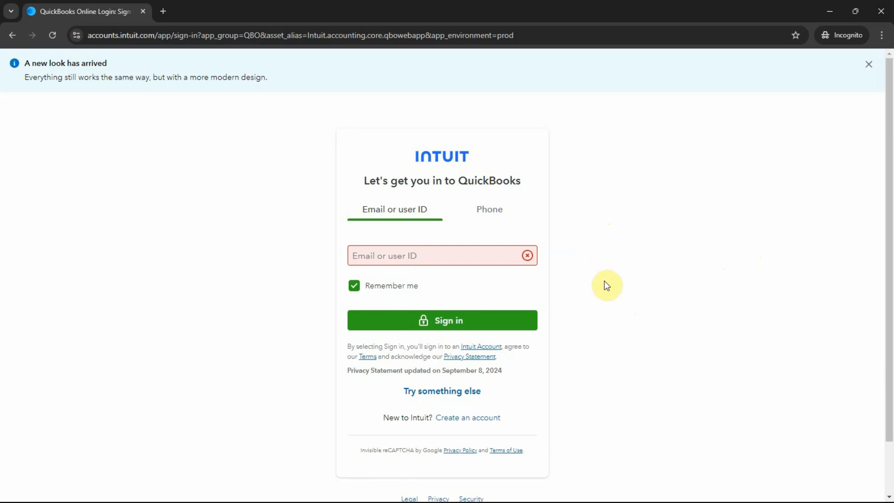
mouse_move(620, 342)
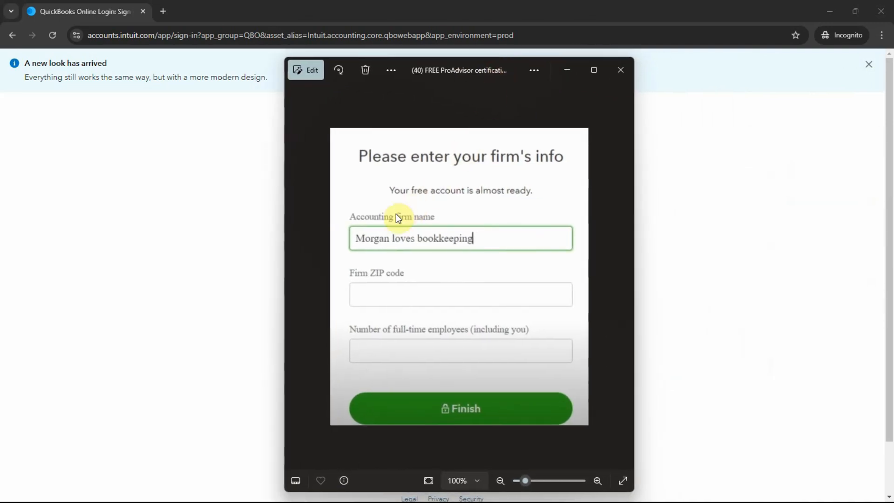
mouse_move(449, 273)
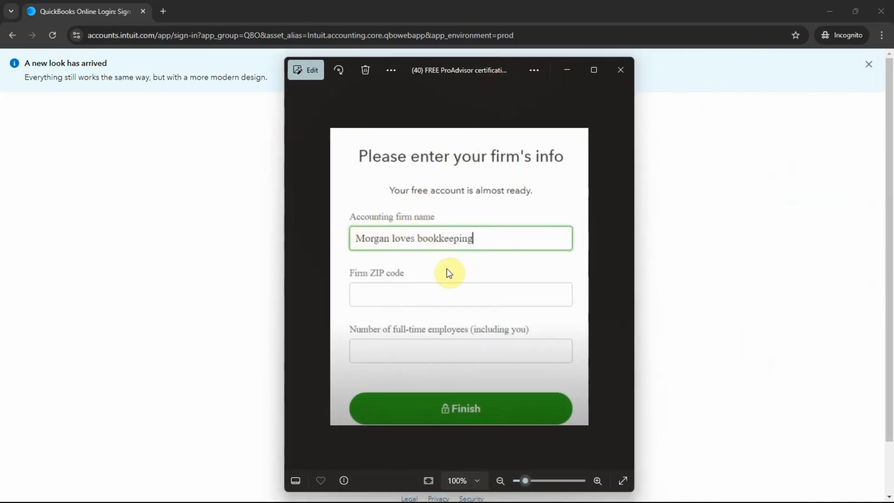
mouse_move(473, 273)
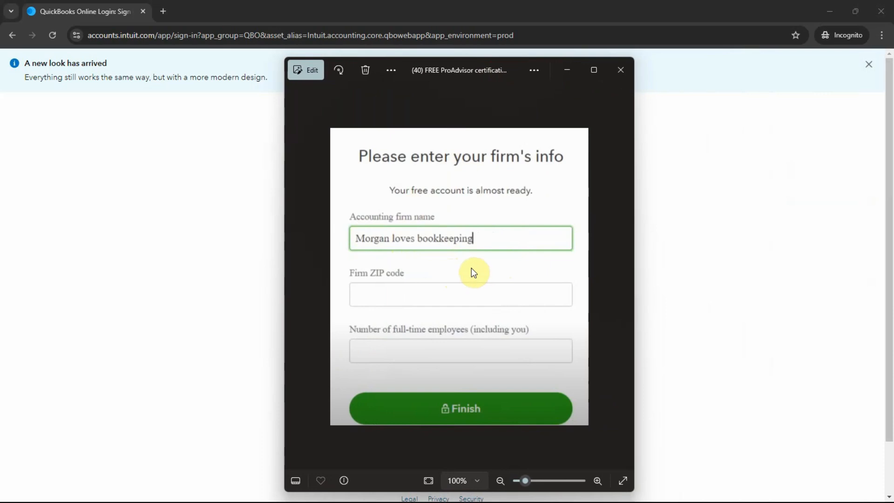
mouse_move(456, 225)
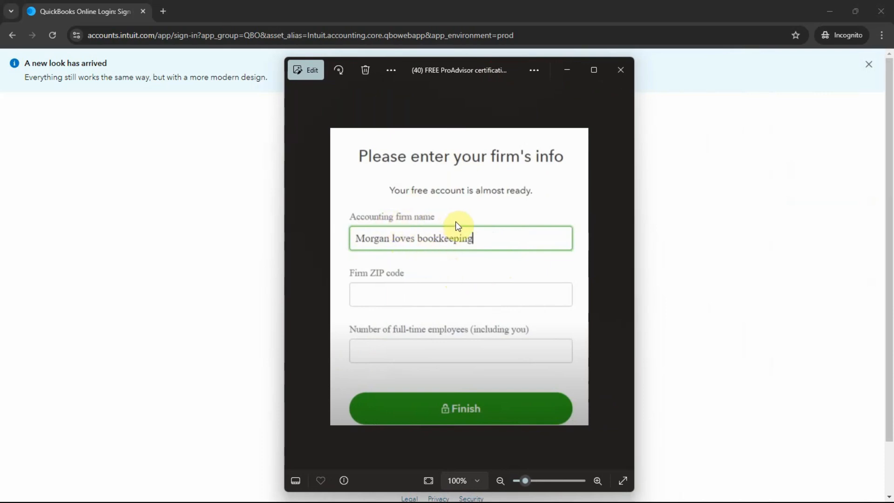
mouse_move(567, 238)
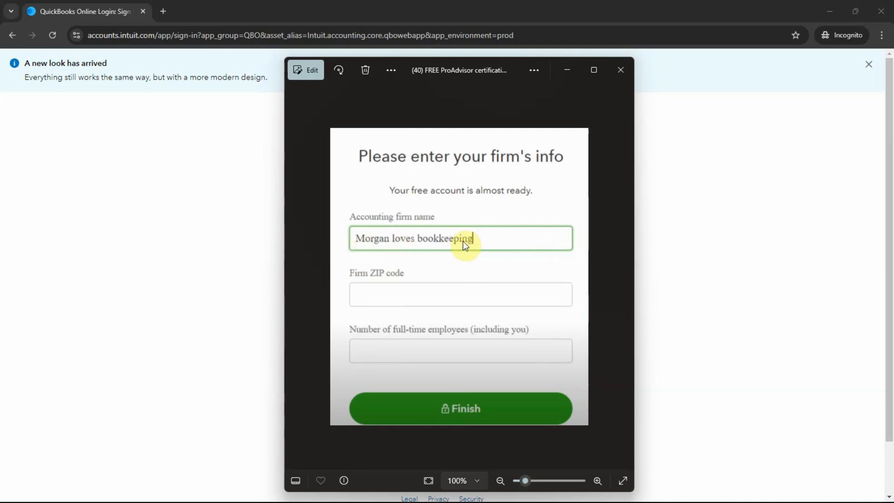
mouse_move(499, 281)
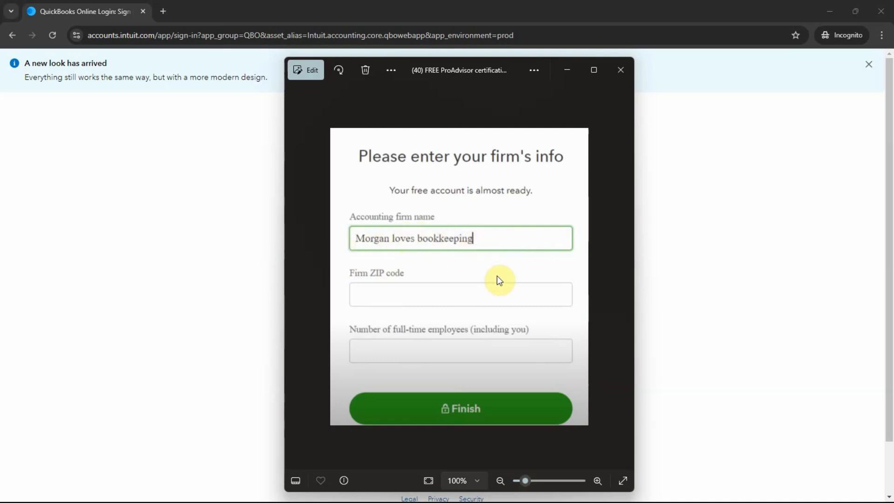
mouse_move(575, 270)
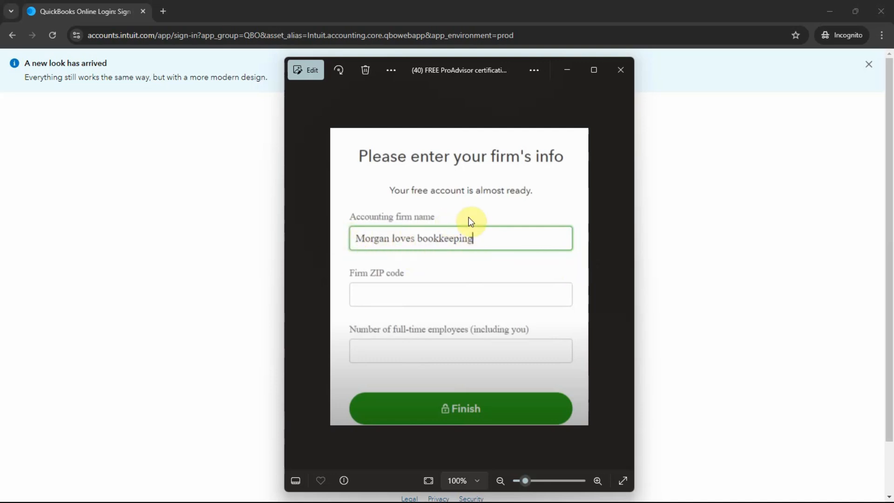
mouse_move(379, 286)
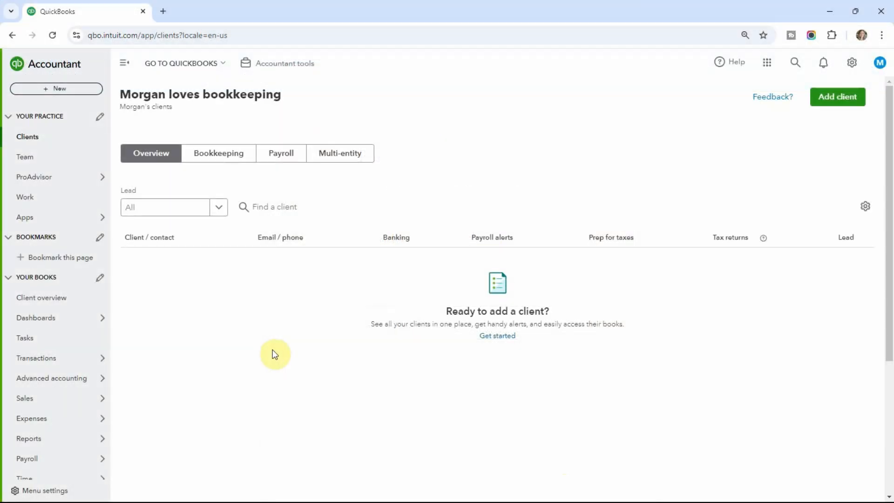
mouse_move(146, 272)
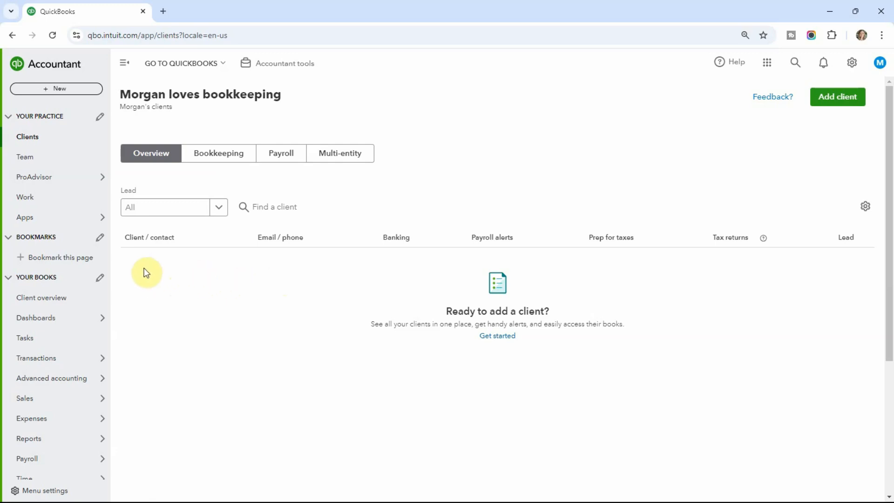
mouse_move(202, 315)
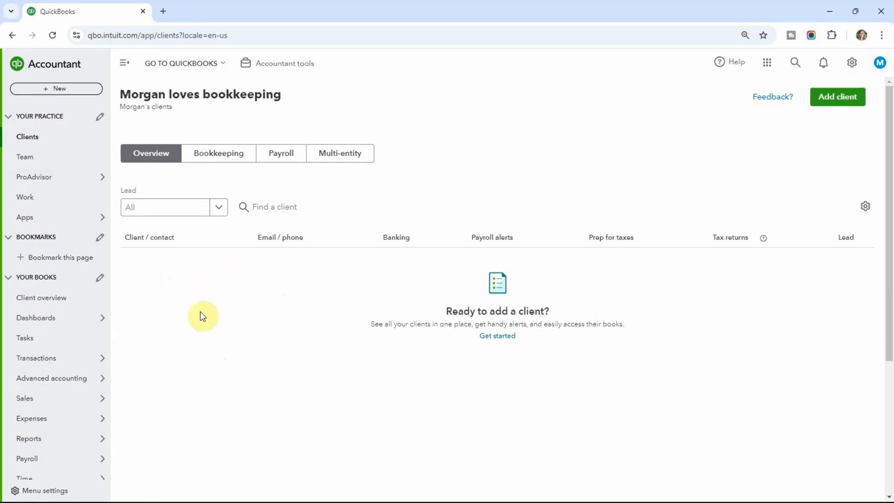
mouse_move(137, 277)
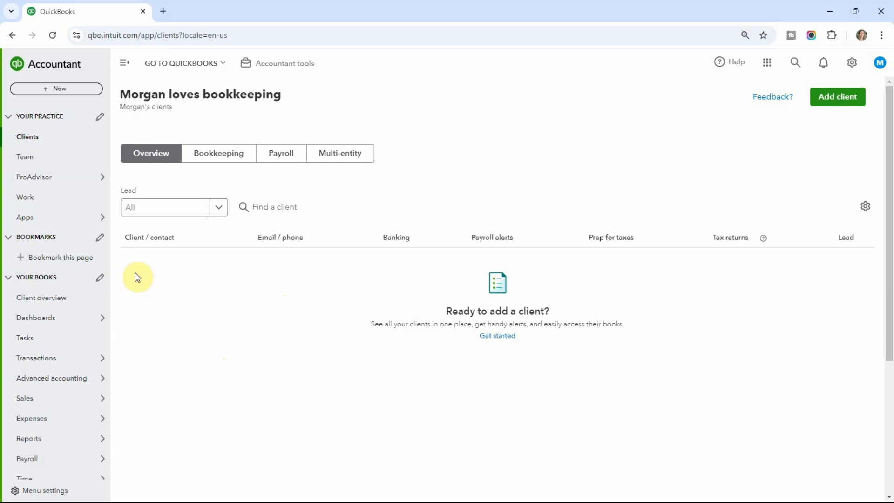
mouse_move(146, 263)
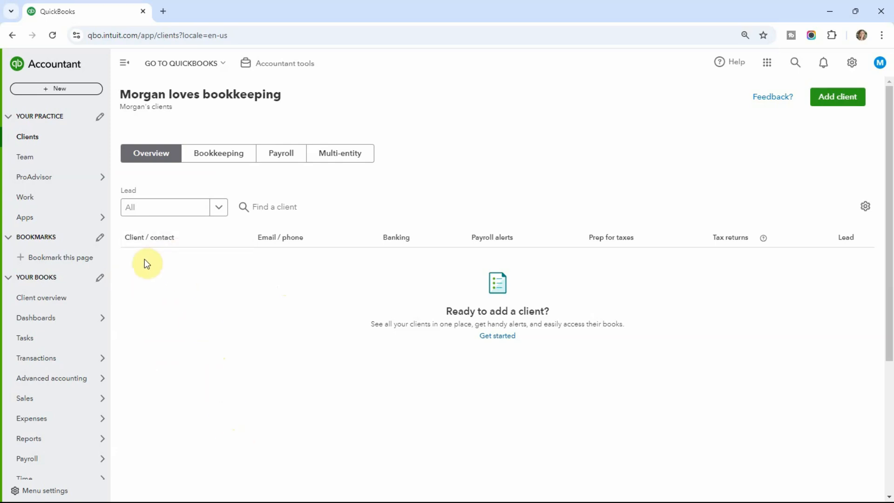
mouse_move(167, 278)
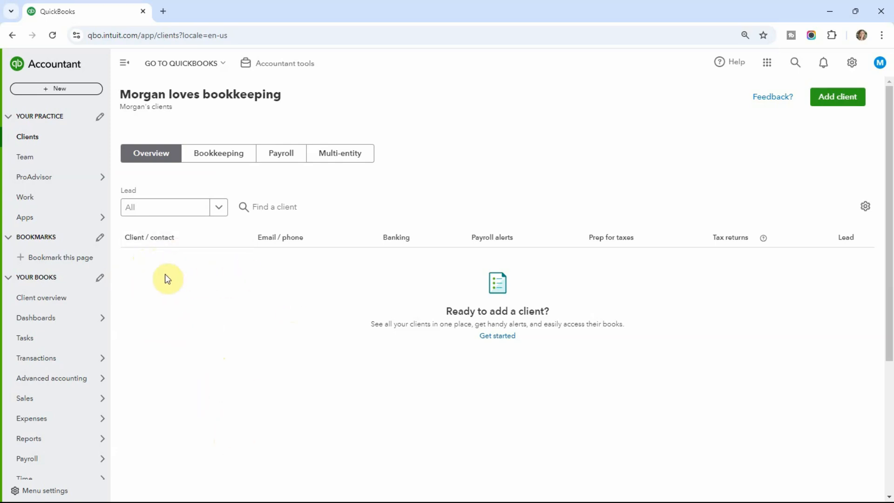
mouse_move(327, 280)
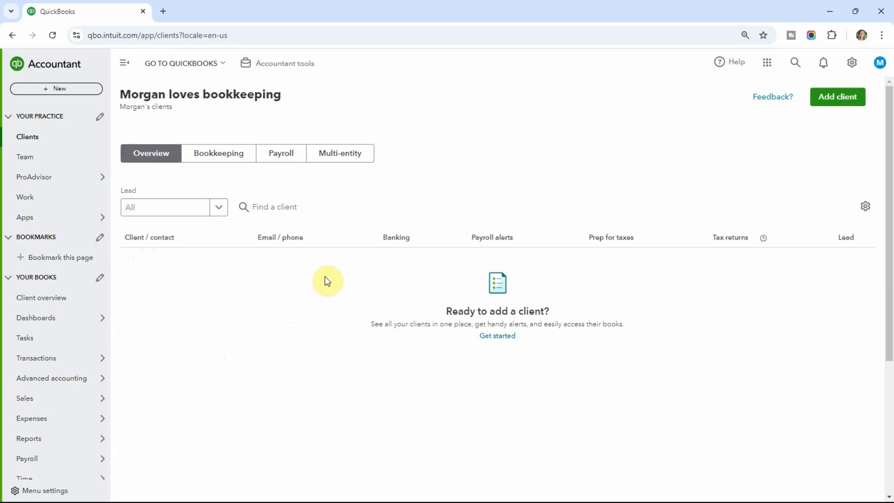
mouse_move(273, 399)
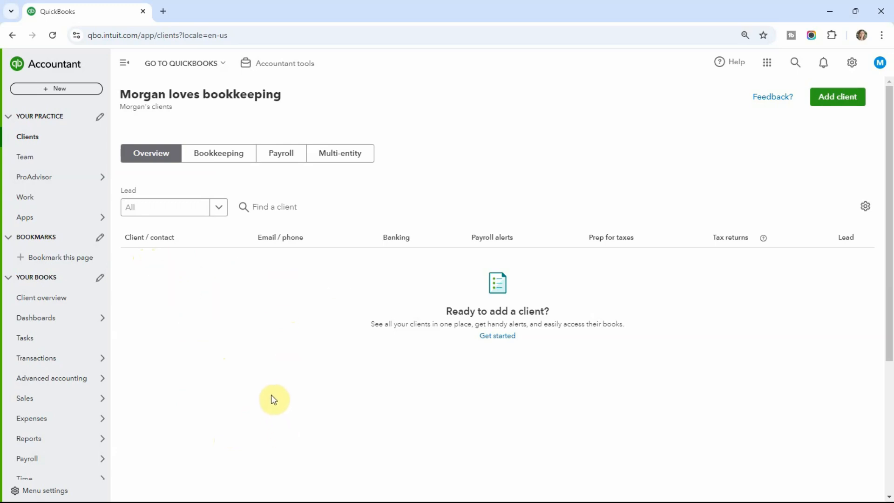
mouse_move(235, 450)
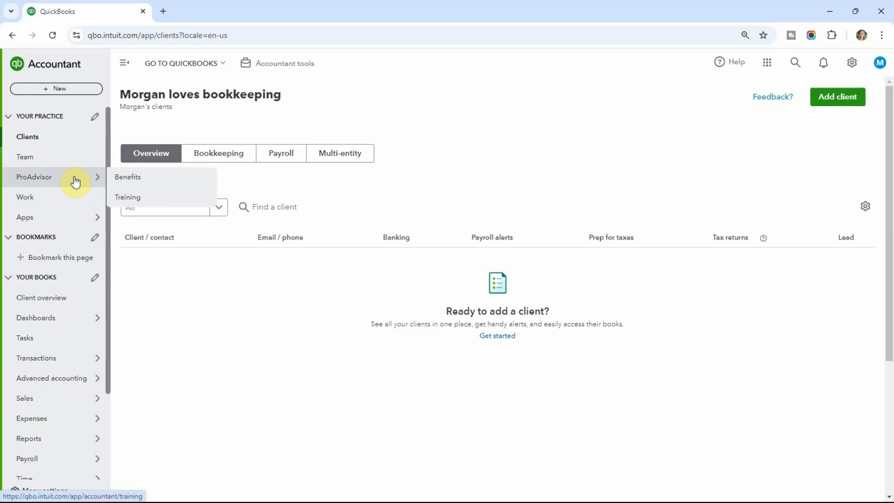
mouse_move(128, 177)
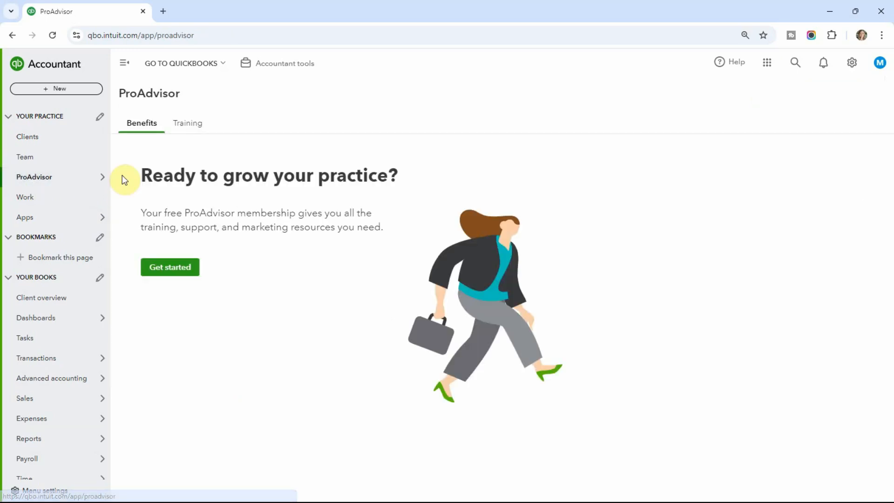
Review the ProAdvisor Benefits page, then switch to the ProAdvisor Training home page.
click(169, 267)
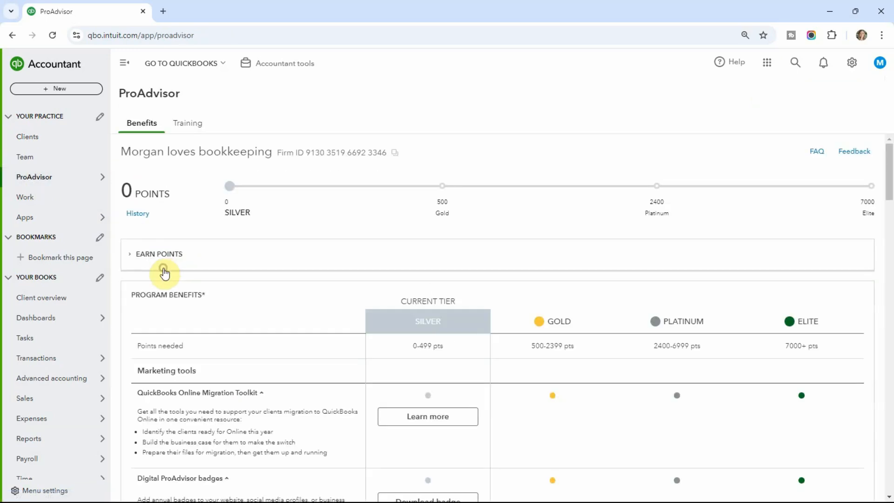
scroll(down, 3)
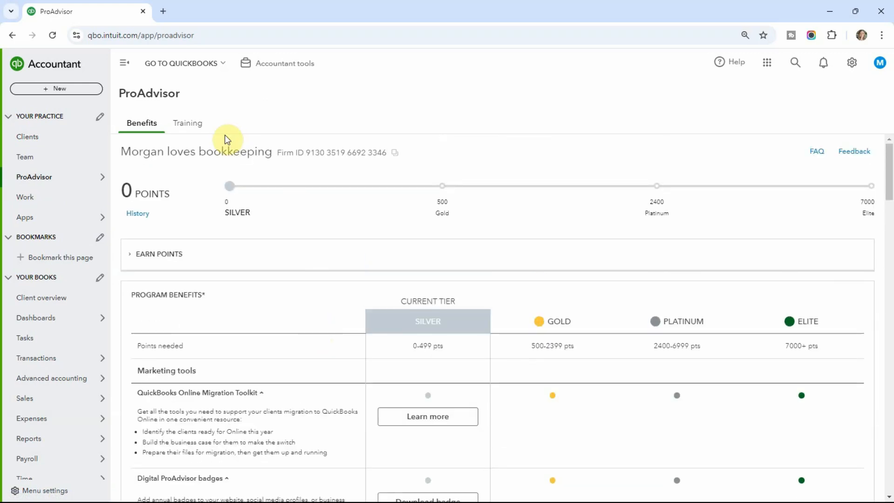
click(187, 123)
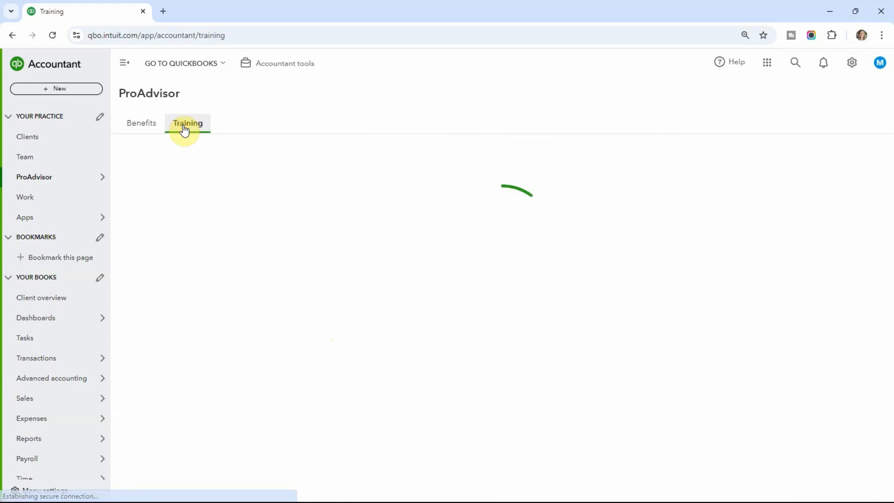
click(187, 123)
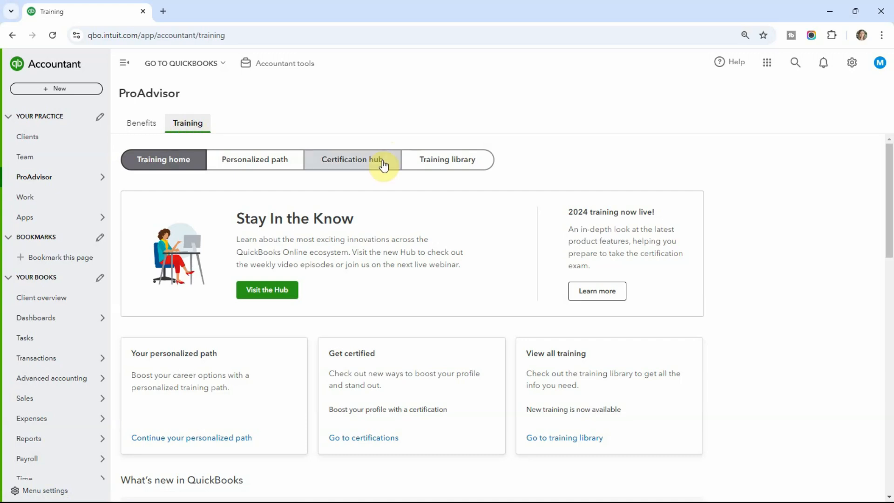
Go to the Certification hub and resume the in-progress QuickBooks Online certification exam.
click(352, 159)
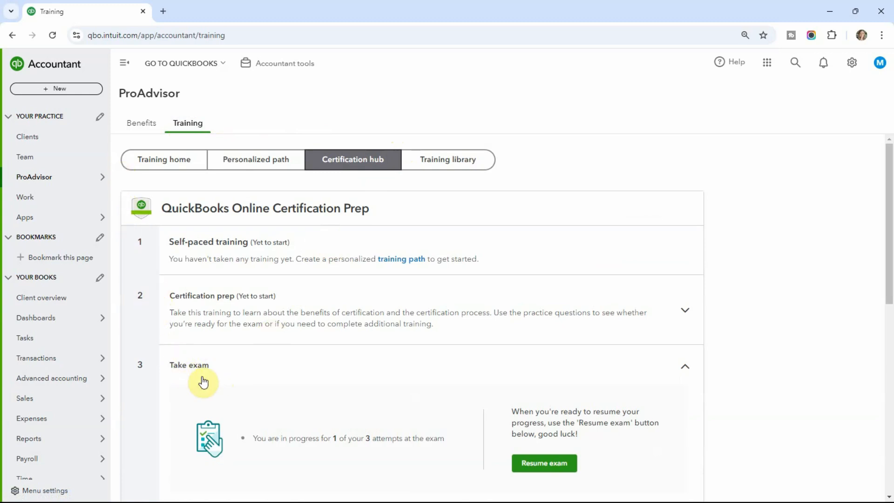
scroll(down, 3)
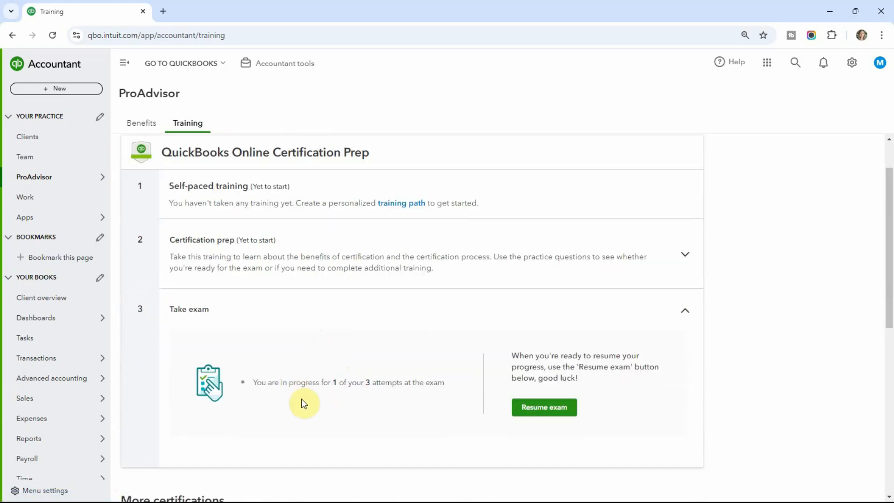
click(543, 407)
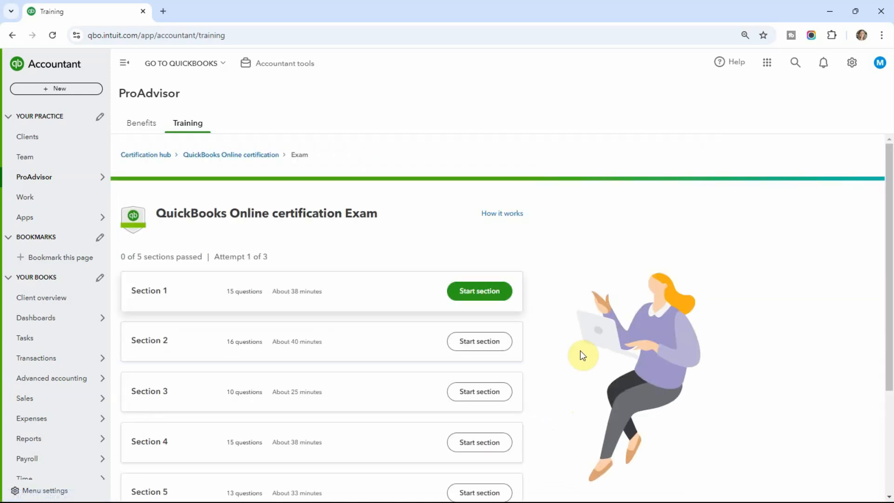
mouse_move(365, 239)
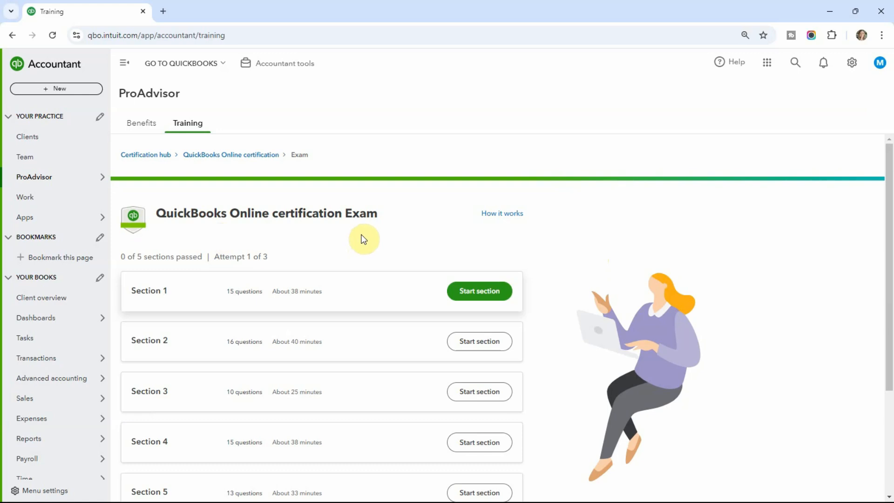
Scroll the exam page to review its five sections and their question counts.
scroll(down, 3)
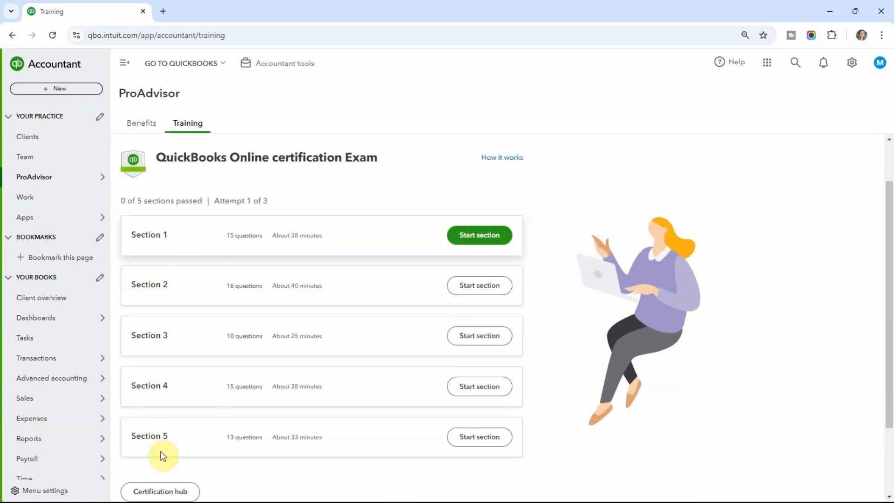
mouse_move(243, 410)
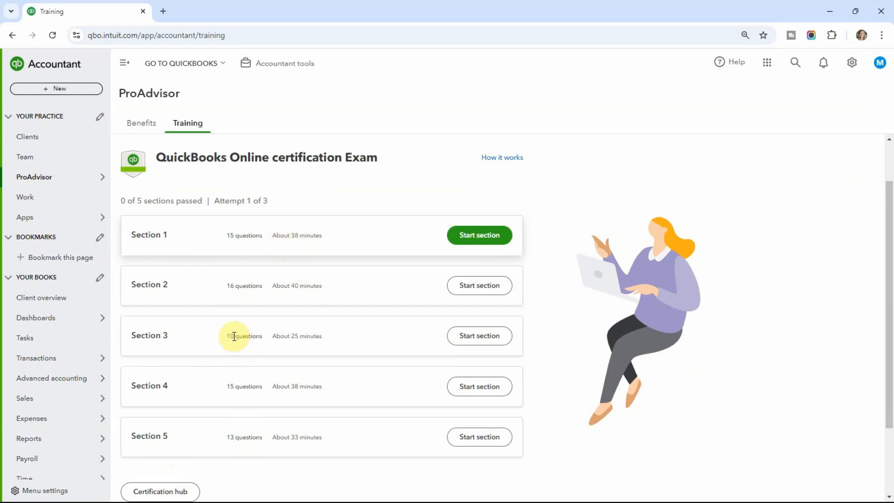
mouse_move(245, 286)
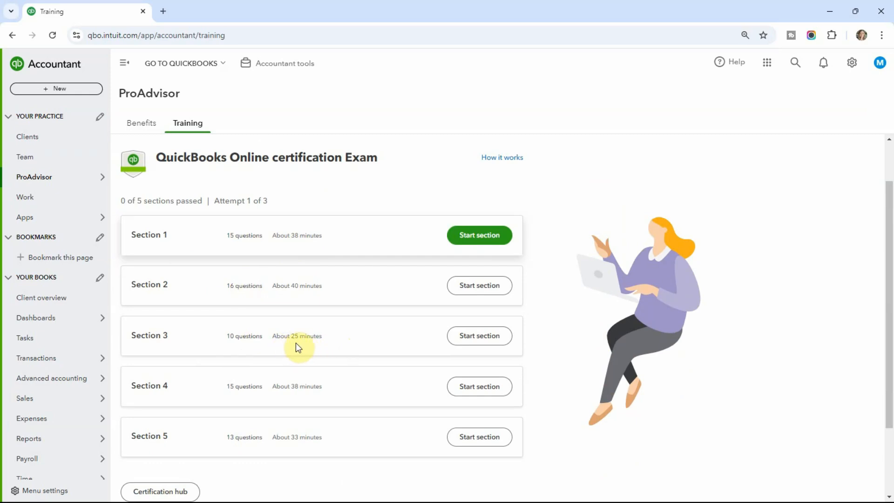
mouse_move(271, 295)
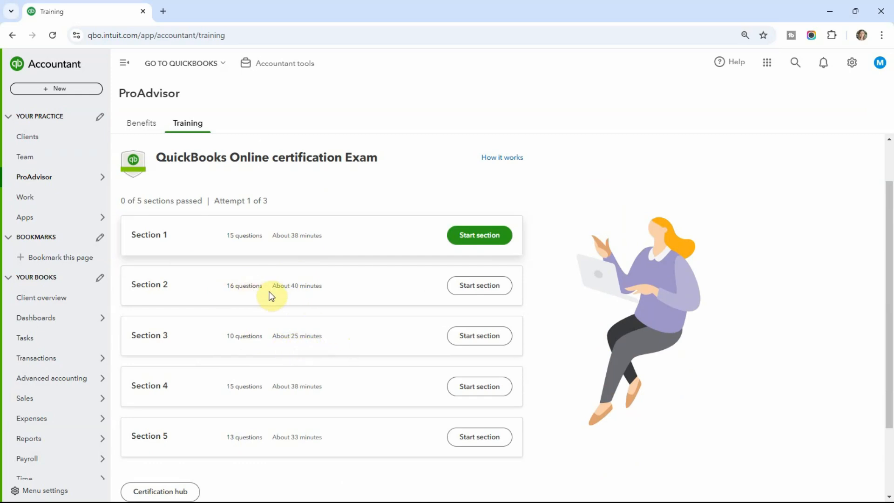
mouse_move(308, 295)
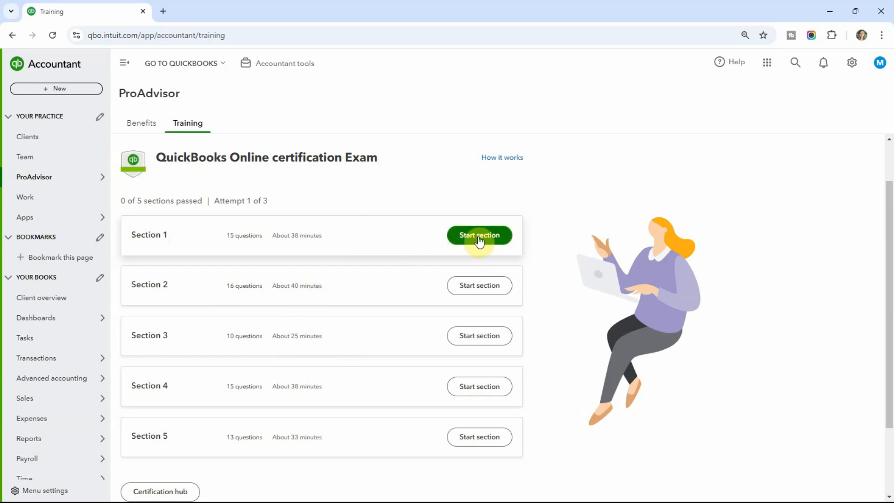
mouse_move(595, 252)
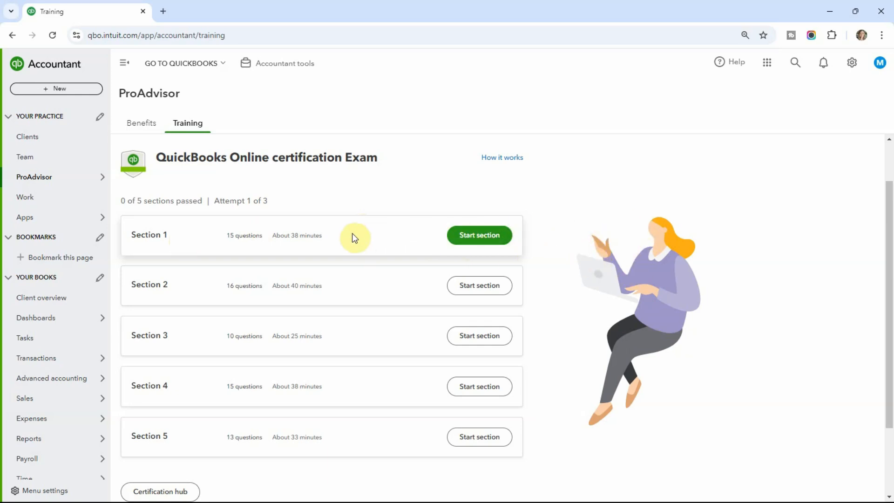
mouse_move(138, 235)
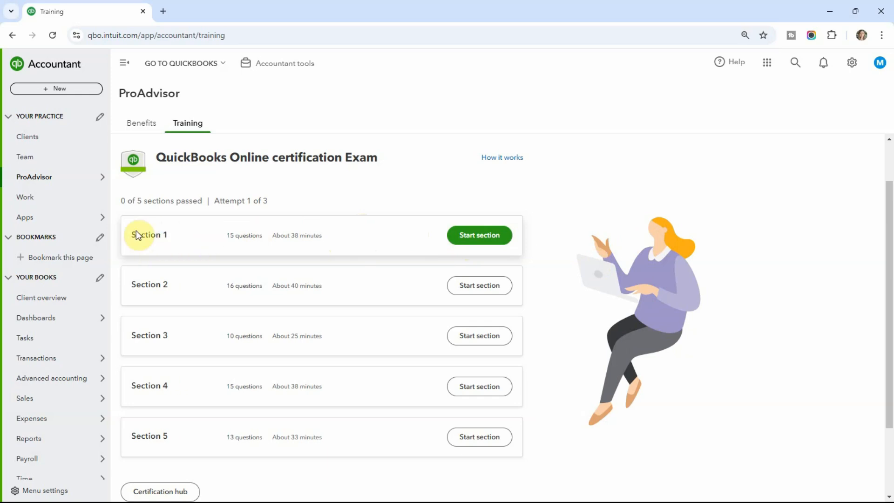
mouse_move(173, 228)
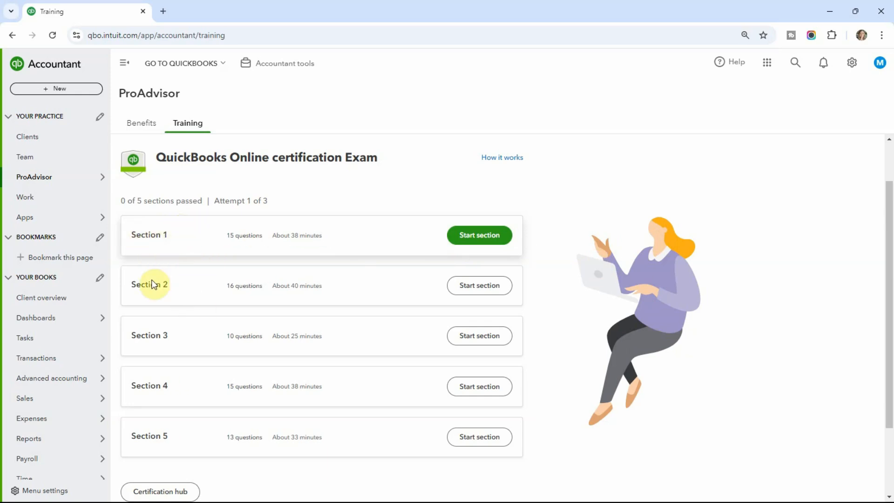
mouse_move(152, 234)
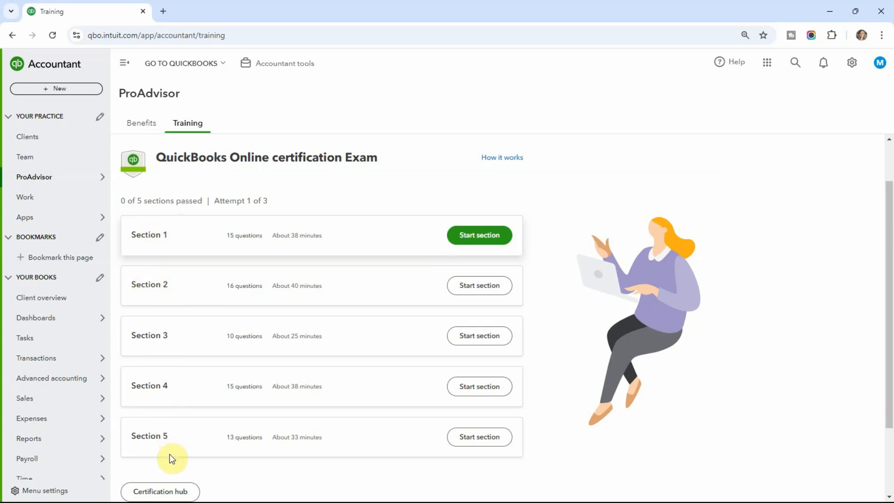
mouse_move(165, 245)
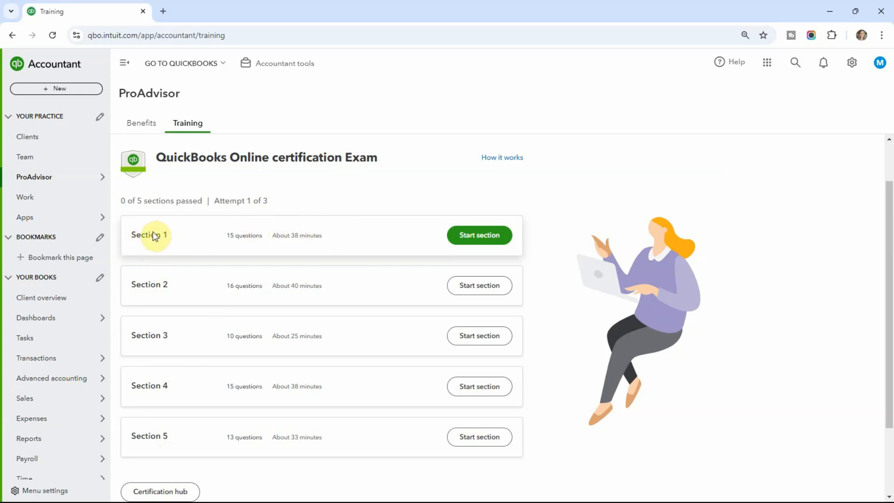
mouse_move(150, 247)
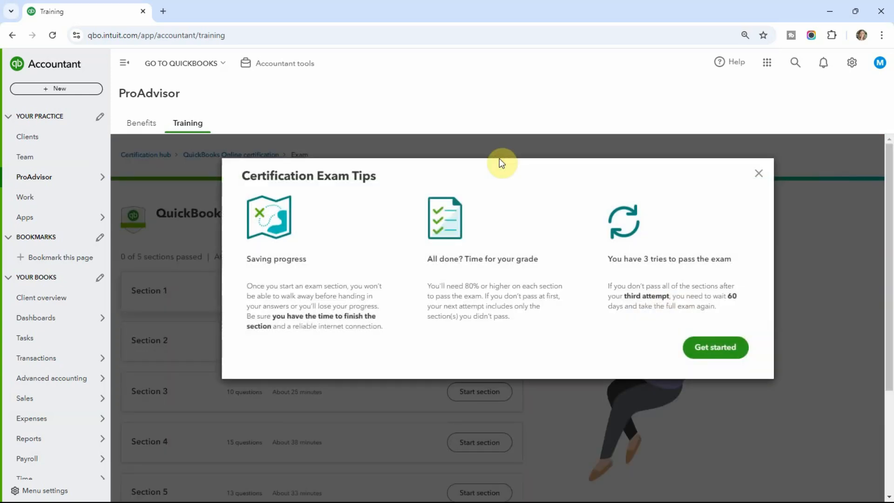
mouse_move(290, 270)
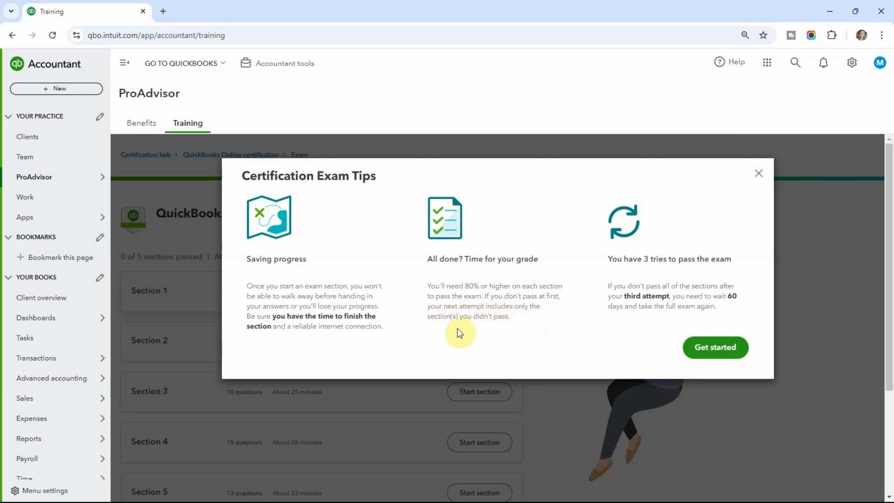
mouse_move(497, 340)
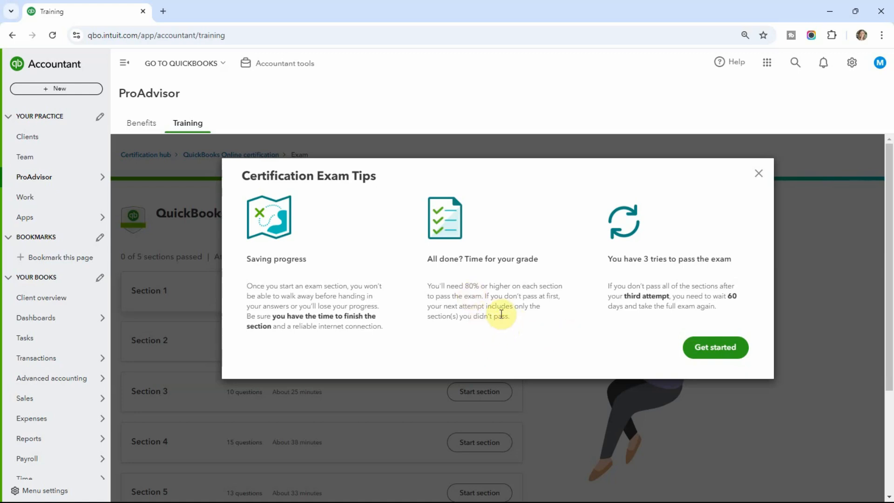
mouse_move(560, 313)
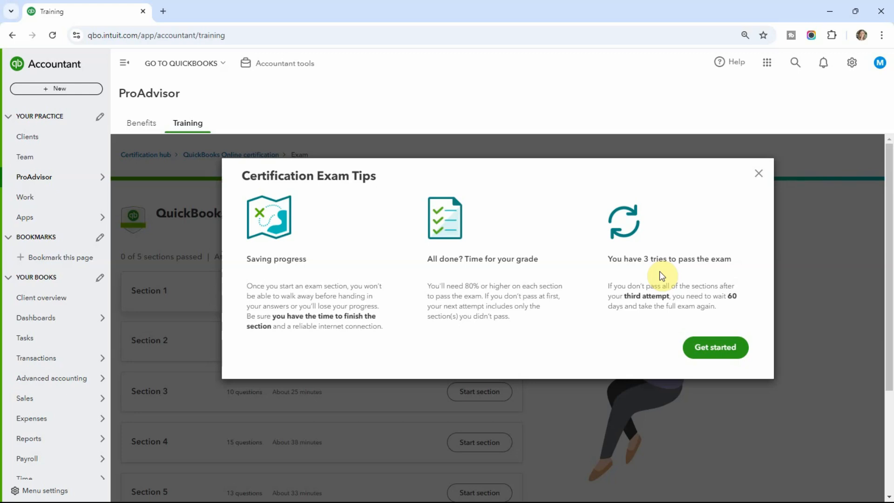
mouse_move(642, 278)
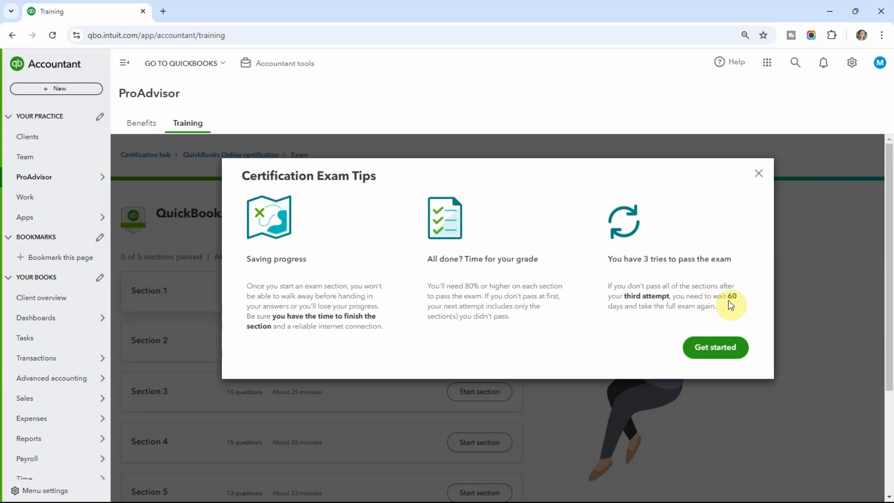
mouse_move(738, 306)
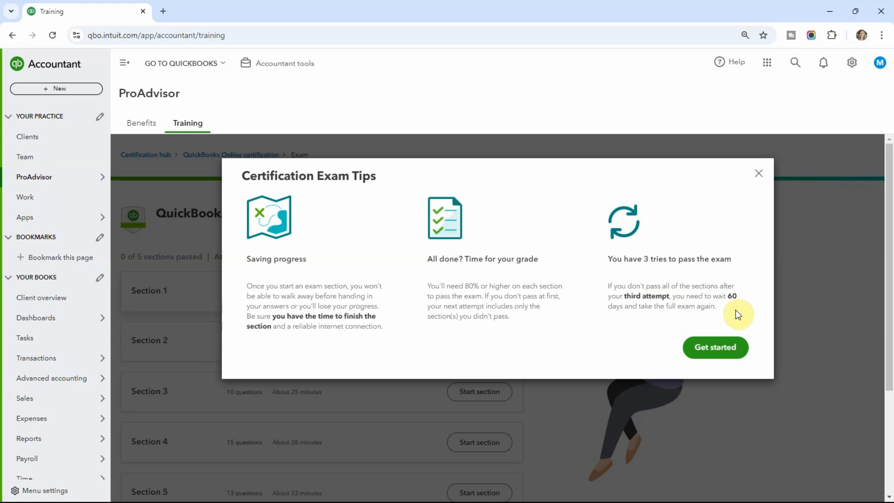
Dismiss the exam tips, return to Training home and go to the Personalized path page.
click(715, 347)
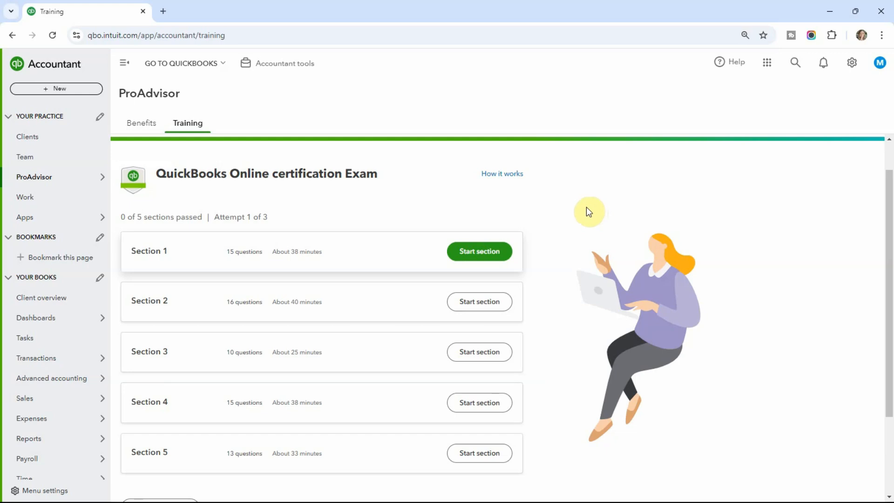
mouse_move(230, 187)
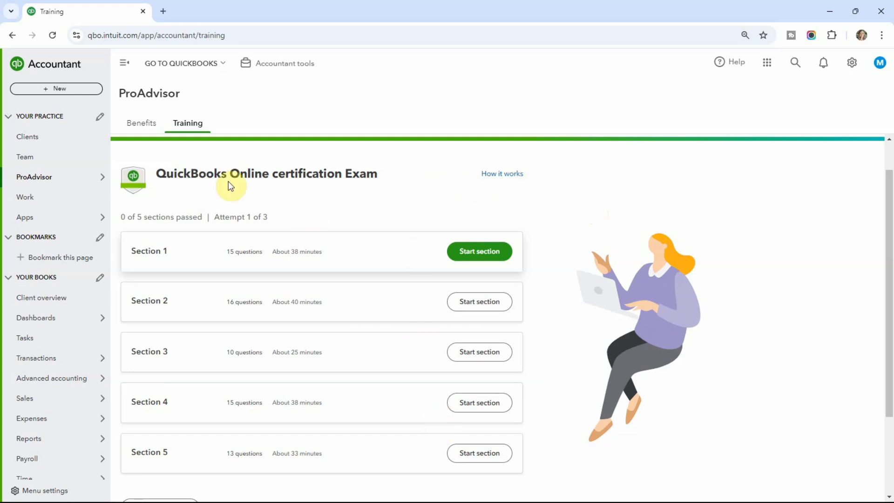
click(187, 123)
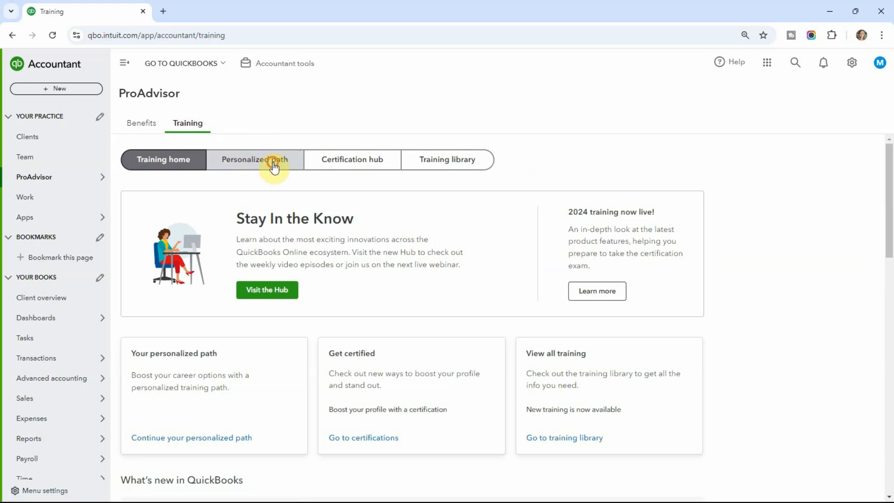
click(255, 159)
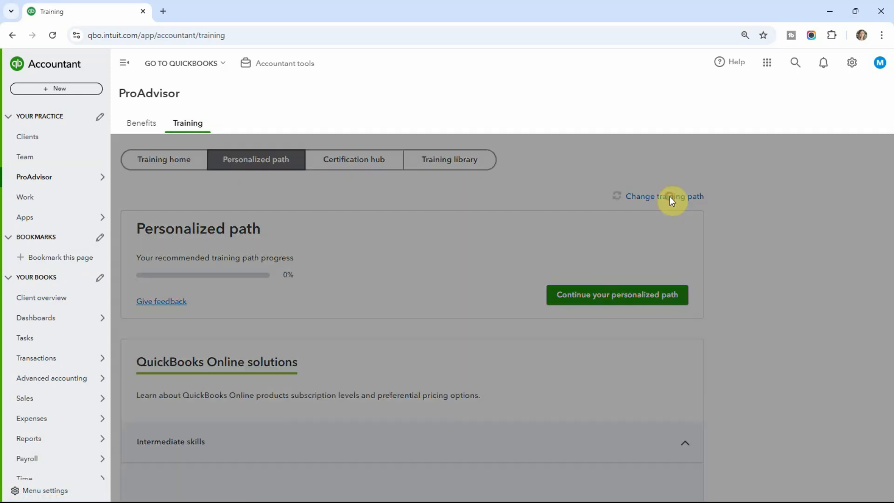
Start changing the training path, keeping QuickBooks Online selected, and move to the next question.
click(662, 196)
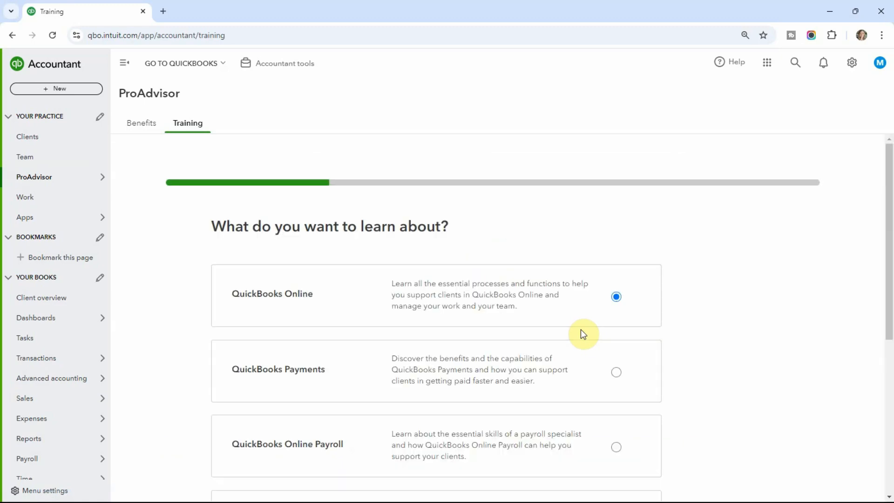
scroll(down, 3)
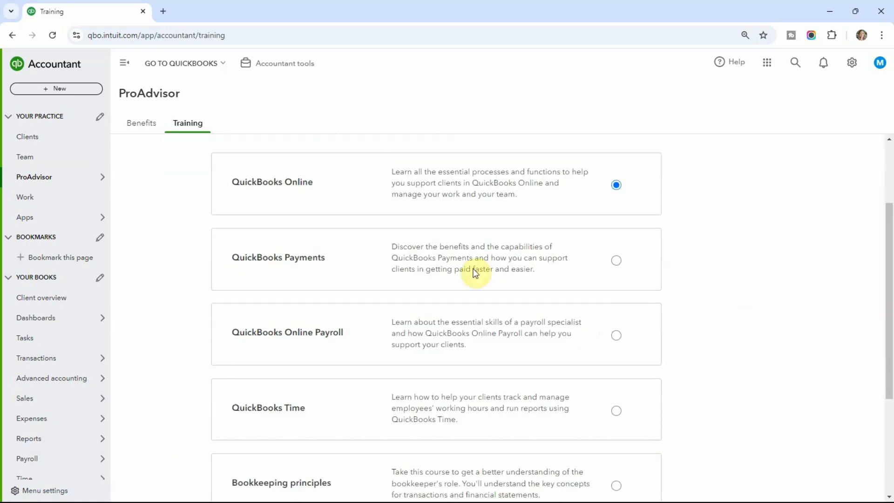
scroll(down, 3)
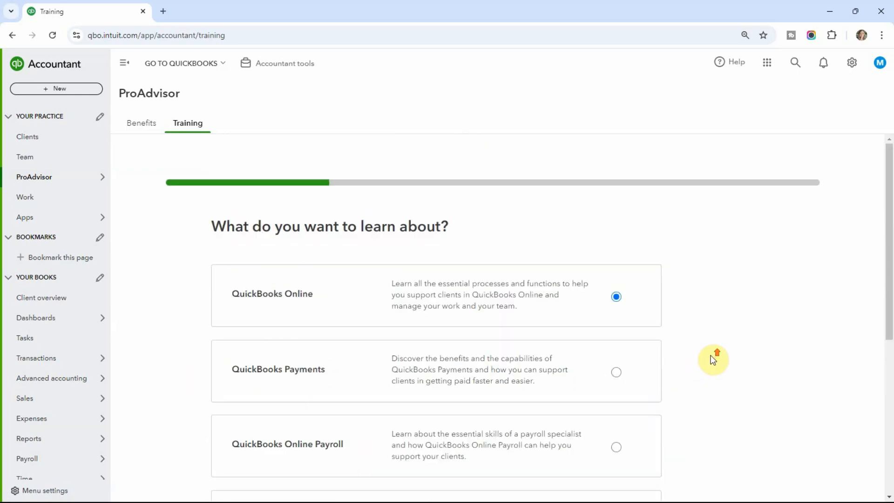
scroll(down, 3)
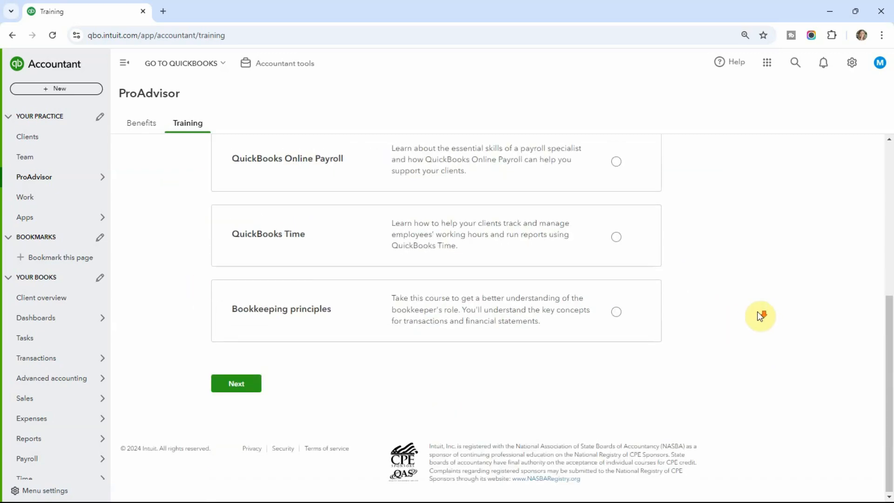
click(236, 383)
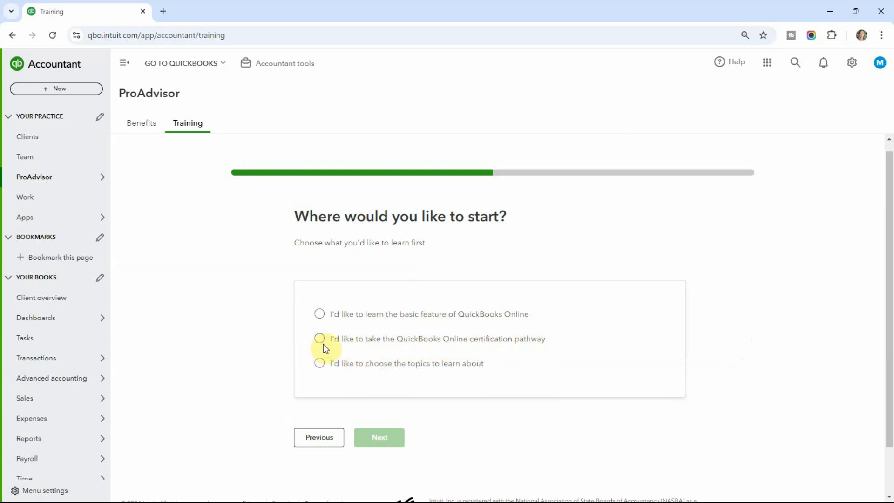
Choose the QuickBooks Online certification pathway and submit the training path choices.
click(319, 338)
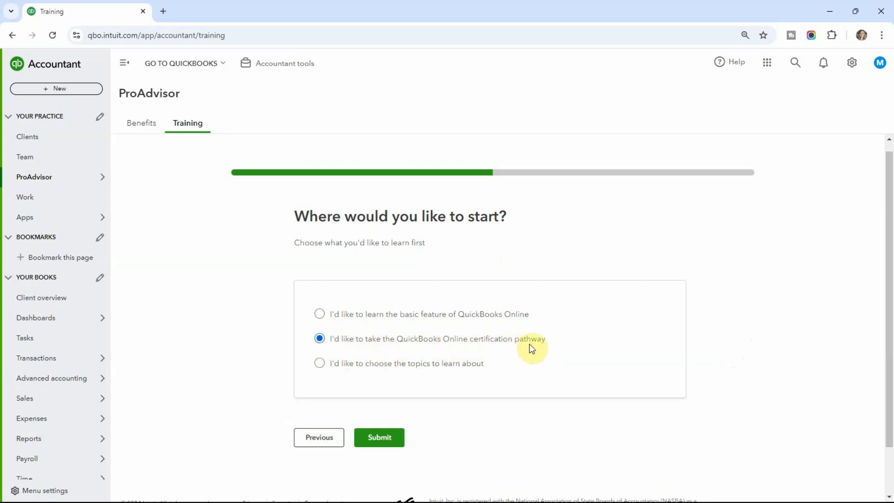
mouse_move(381, 375)
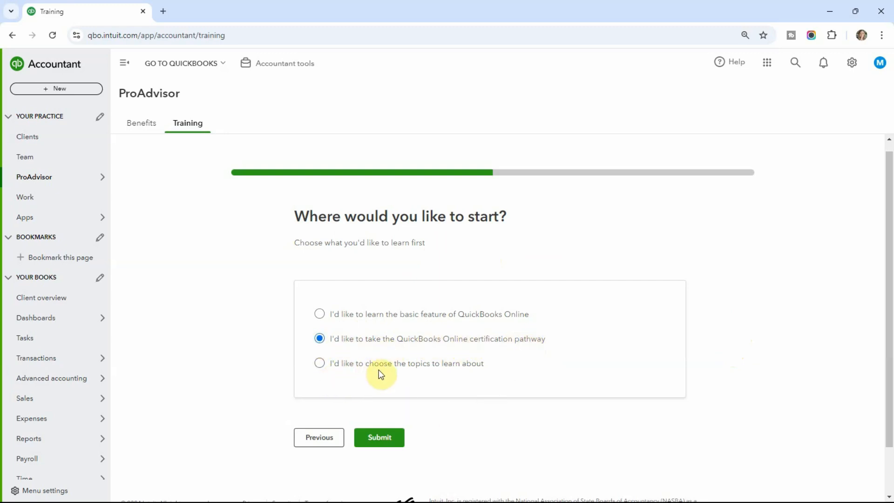
mouse_move(421, 380)
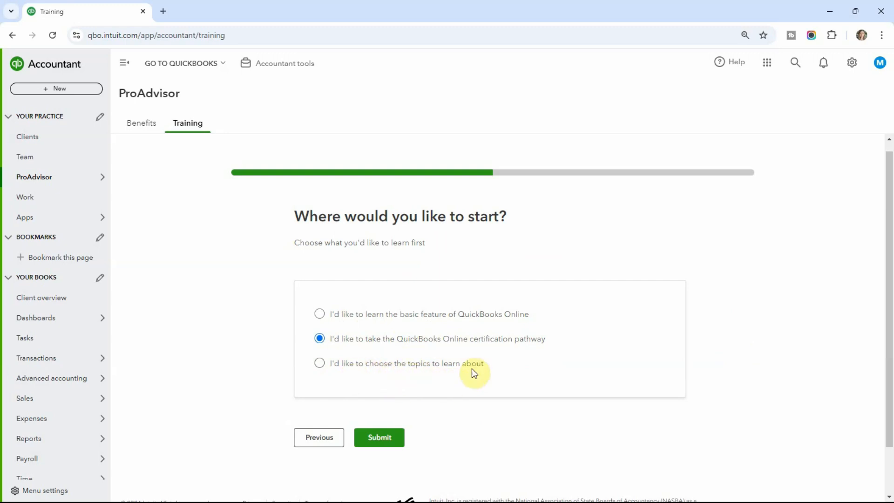
click(379, 438)
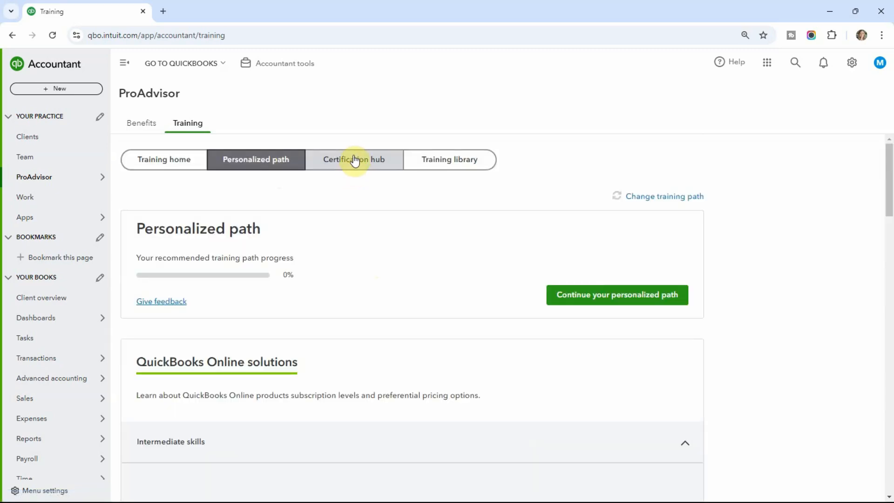
Go to the Certification hub showing self-paced training and certification prep lessons.
click(353, 159)
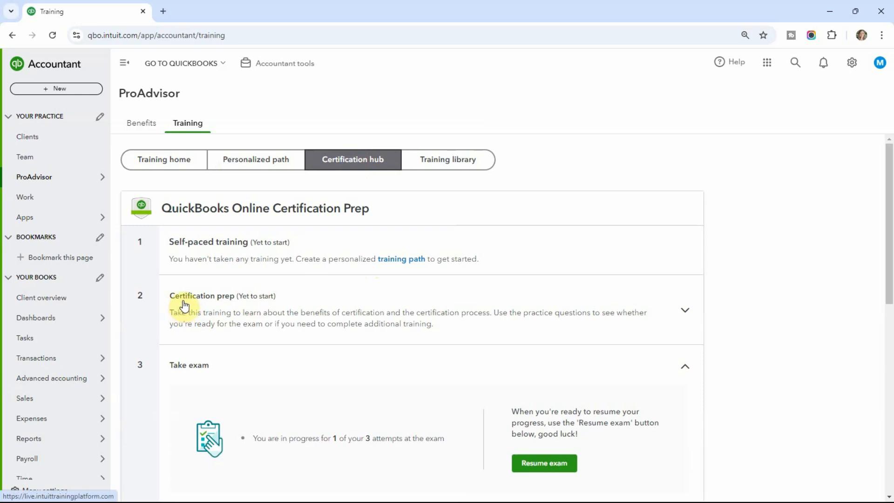
mouse_move(198, 309)
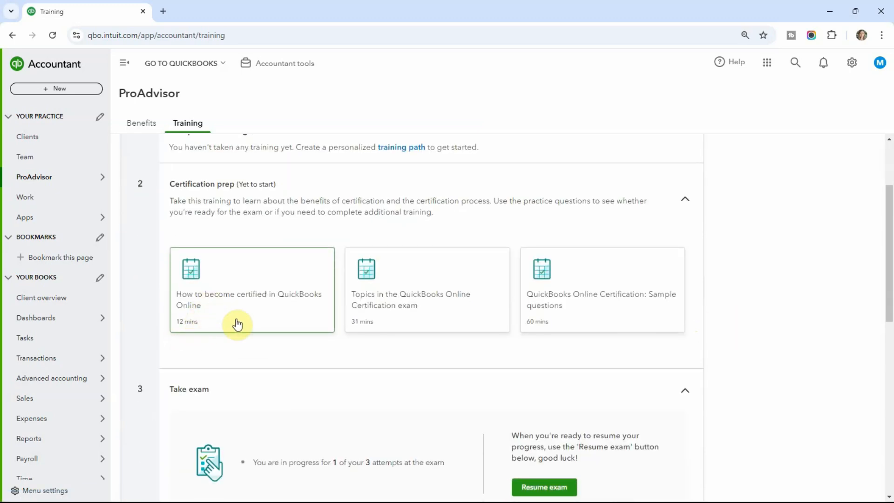
mouse_move(284, 309)
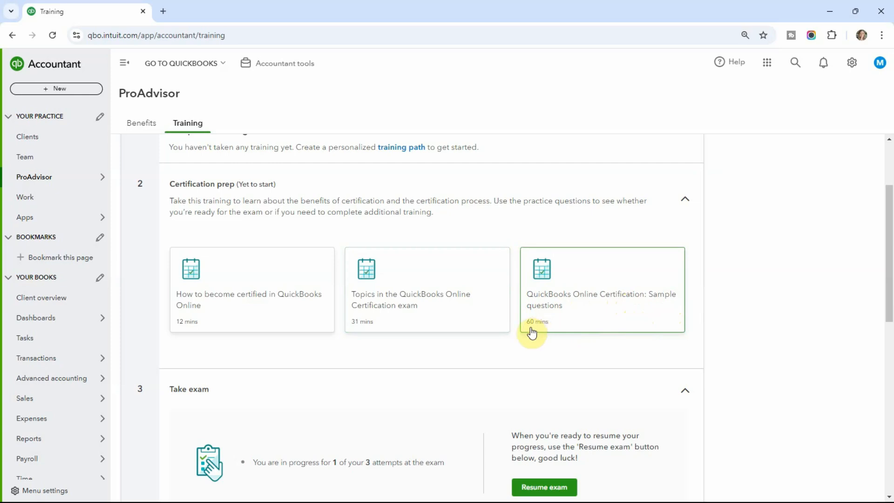
mouse_move(542, 329)
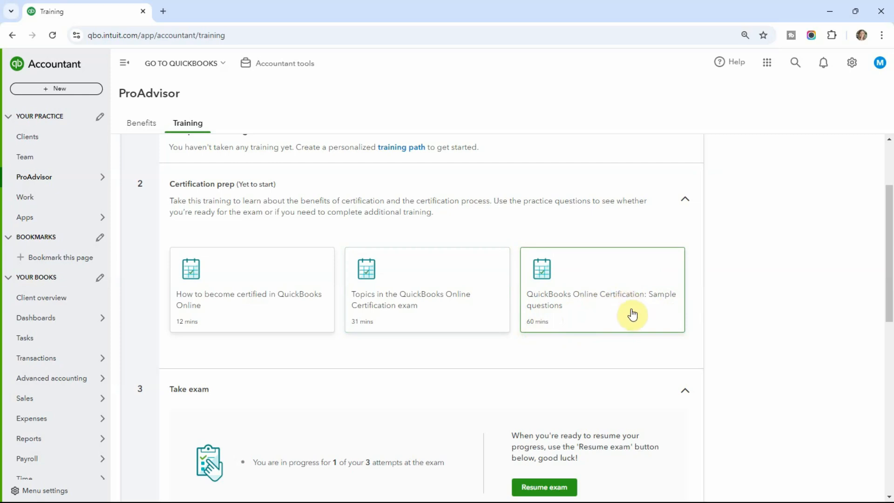
mouse_move(540, 335)
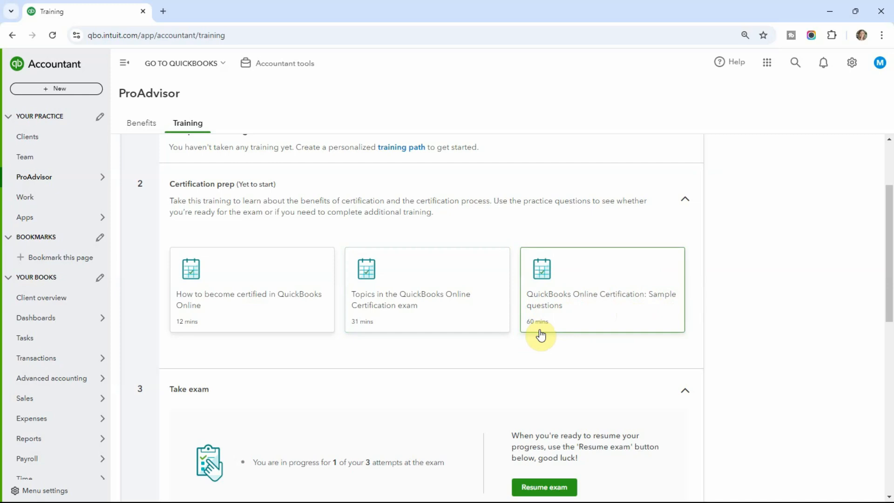
mouse_move(634, 322)
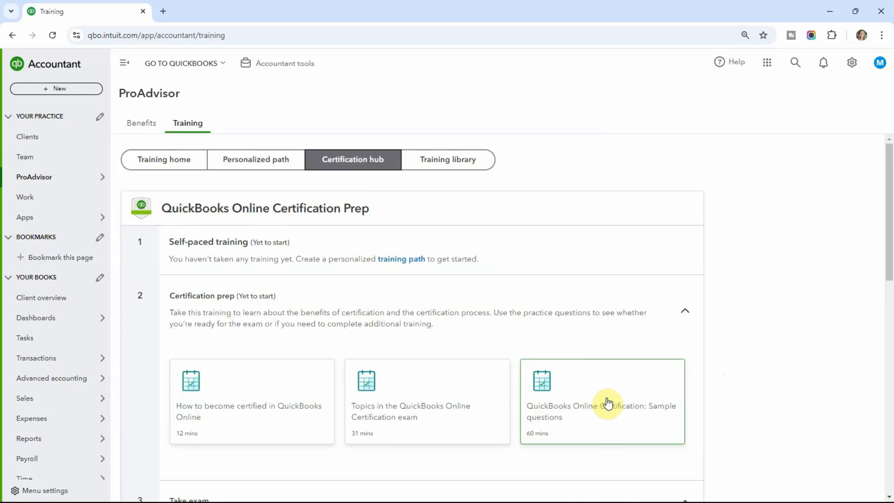
Go to the Training library and expand the QuickBooks Online product courses.
click(448, 159)
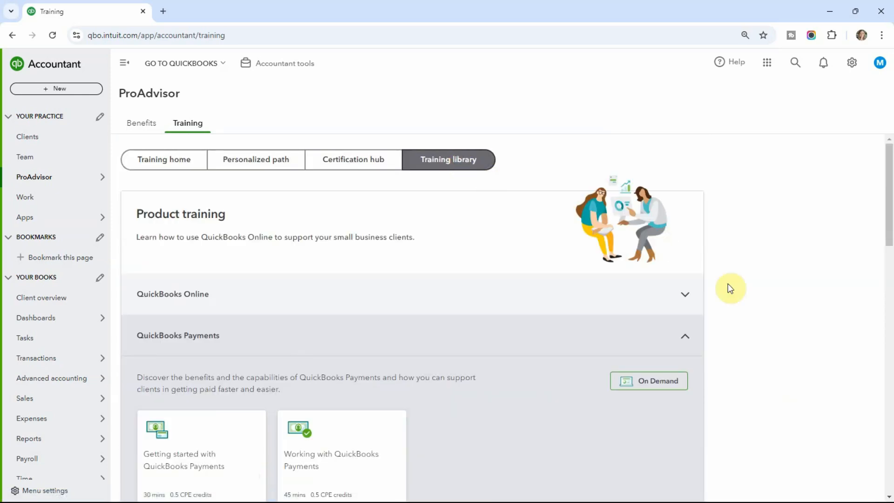
mouse_move(686, 343)
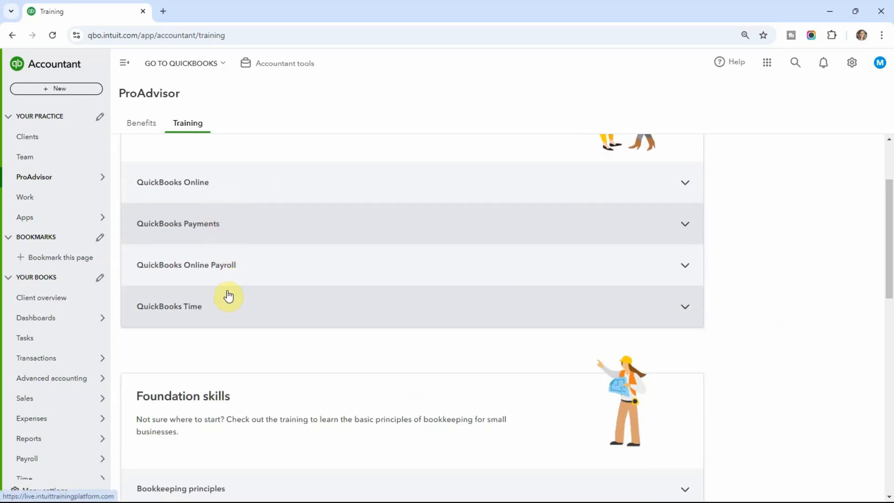
mouse_move(191, 178)
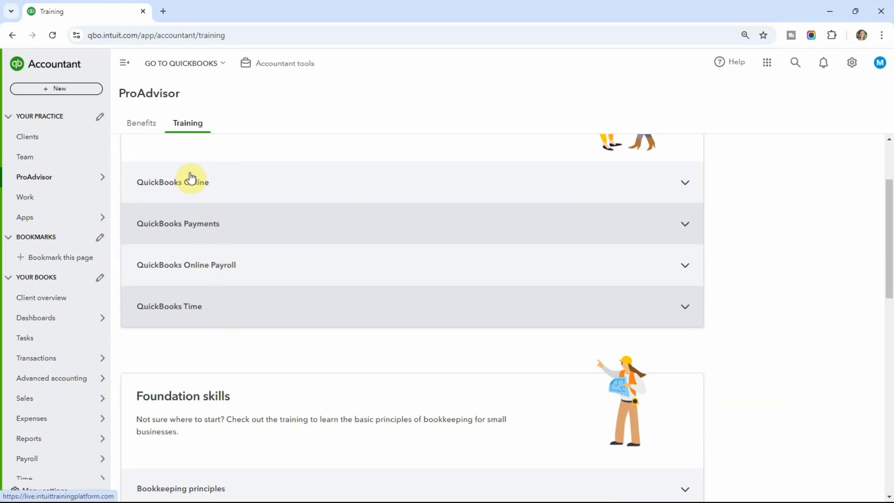
click(173, 181)
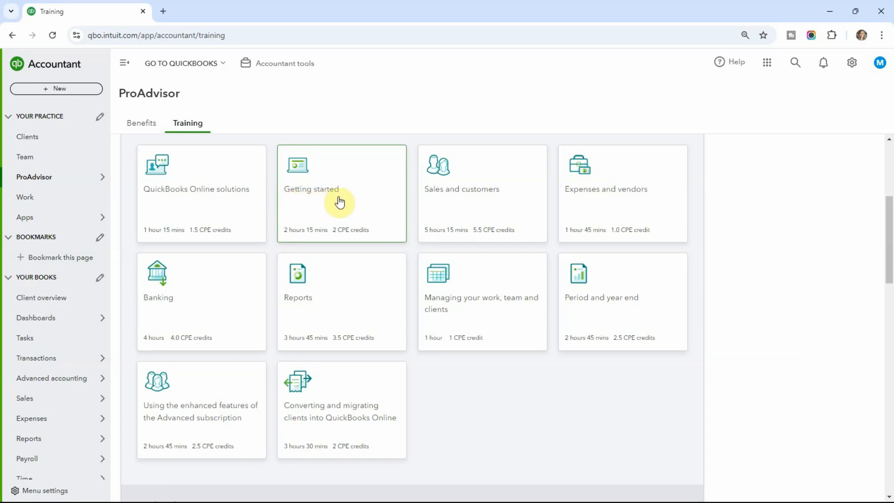
mouse_move(323, 238)
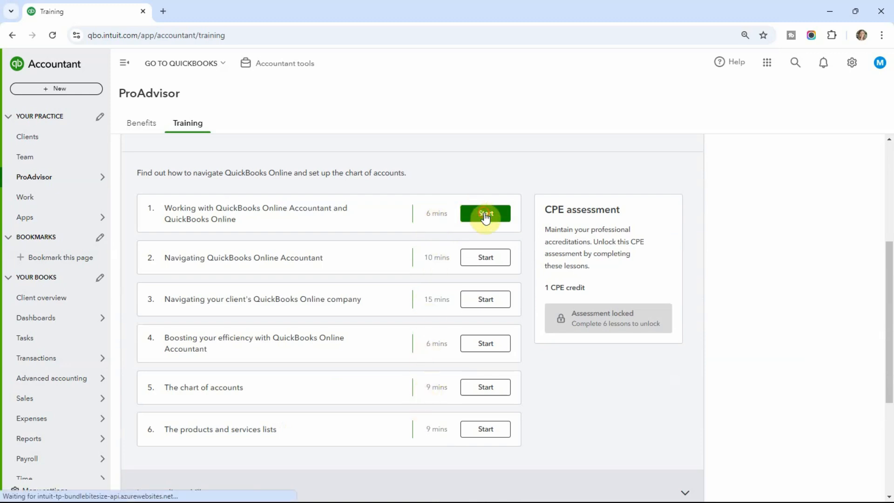
Start Getting started lesson 1 and continue through to its Accountant-versus-Online comparison topic.
click(486, 213)
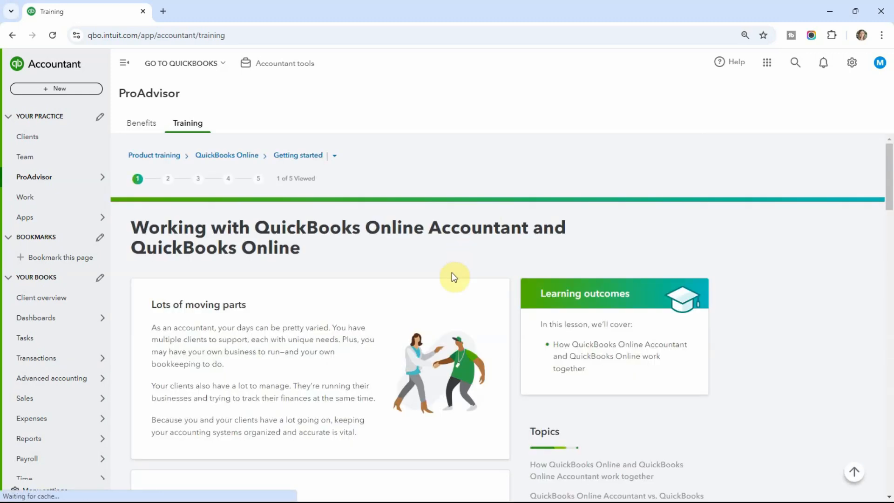
scroll(down, 3)
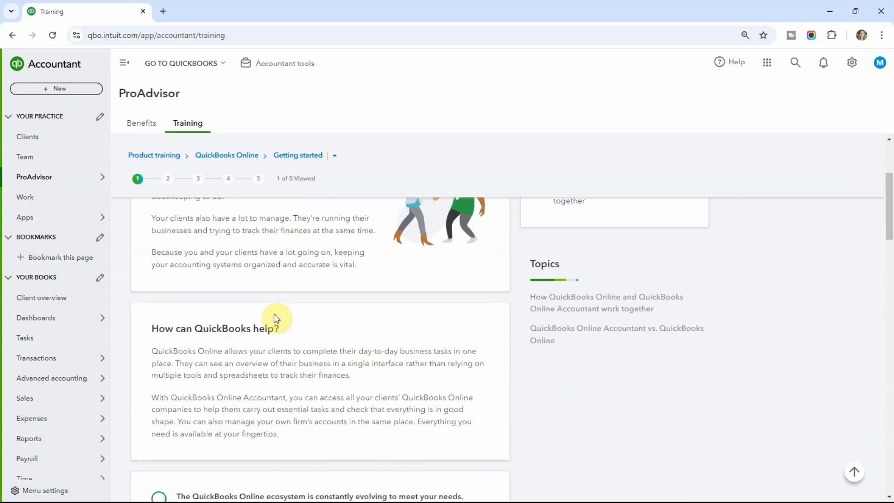
scroll(down, 3)
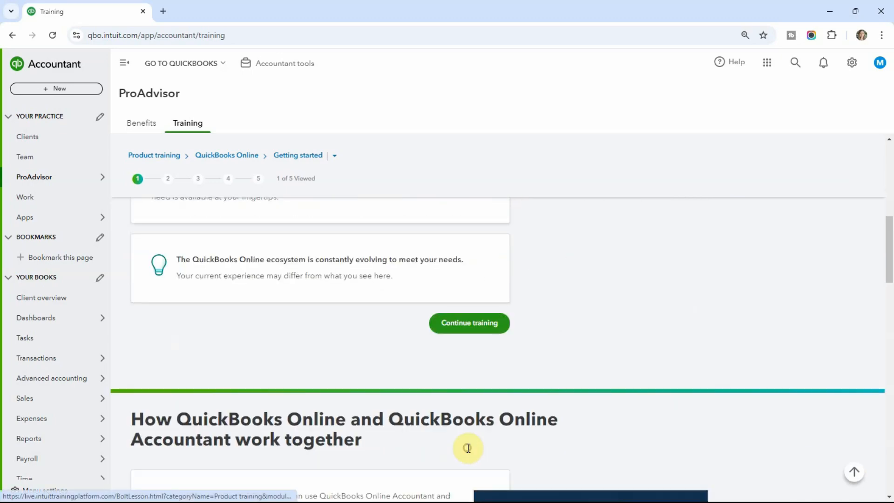
click(468, 323)
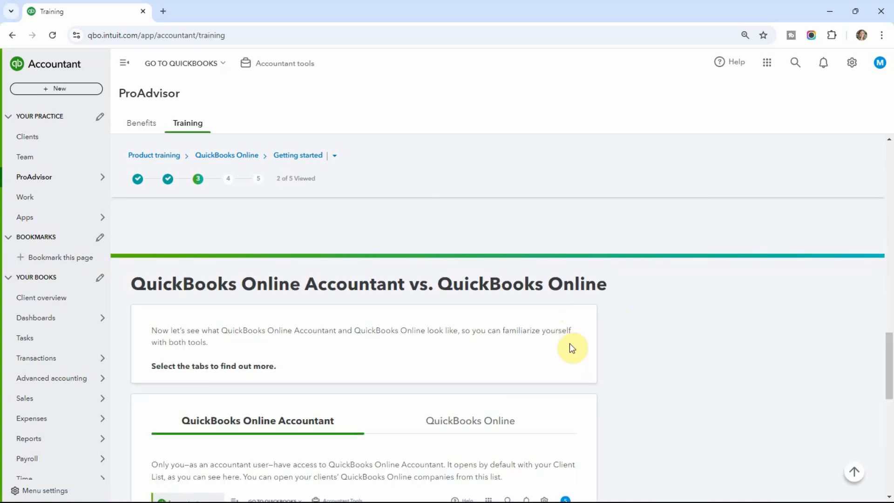
scroll(down, 3)
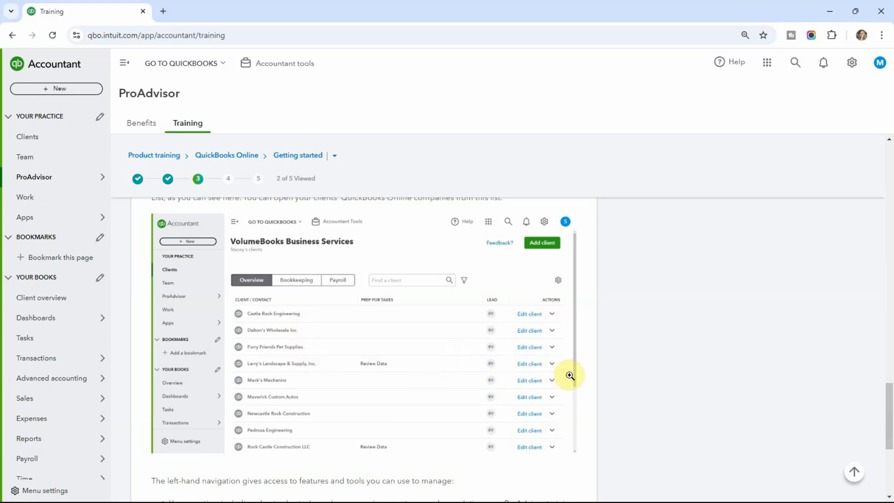
scroll(down, 3)
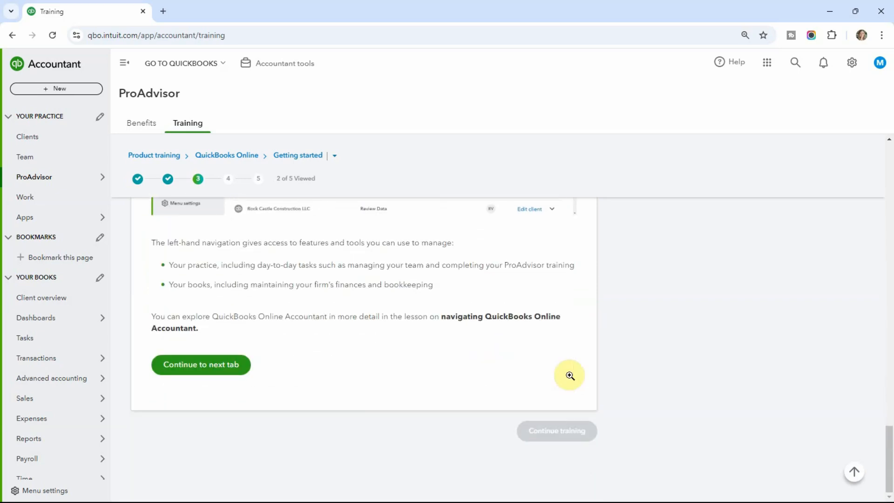